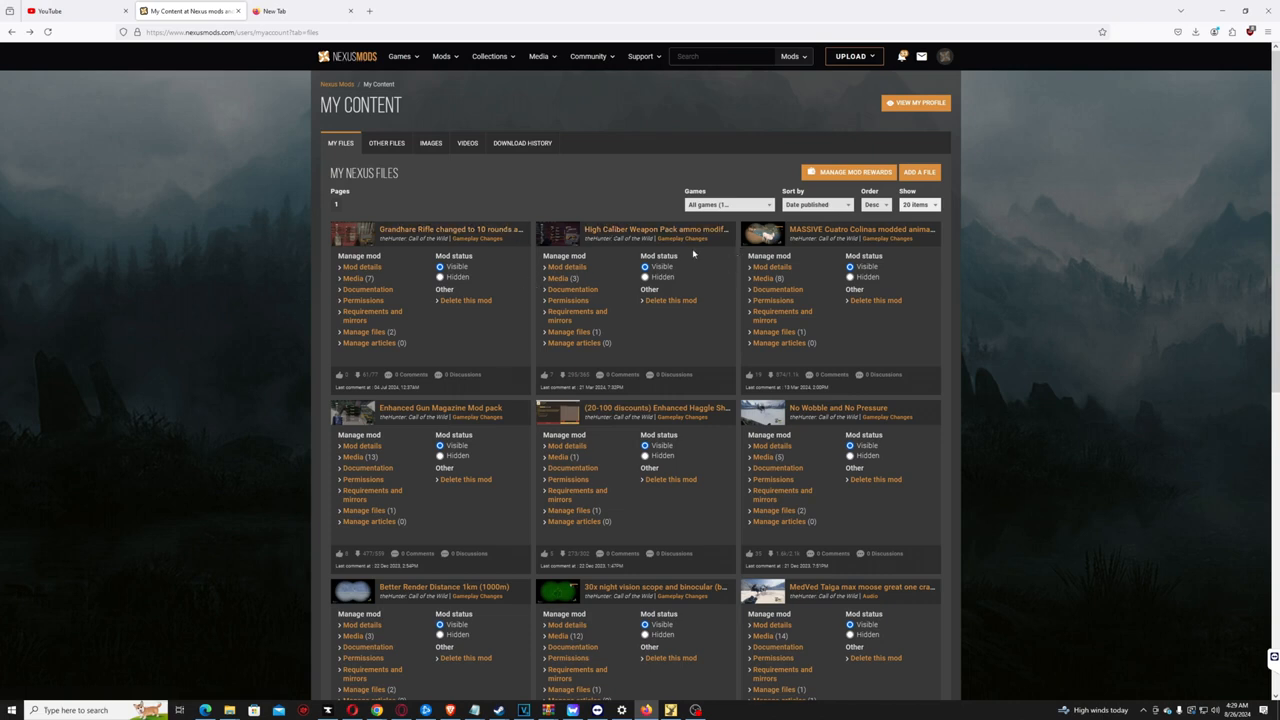
{"action": "mouse_move", "coordinate": [590, 292]}
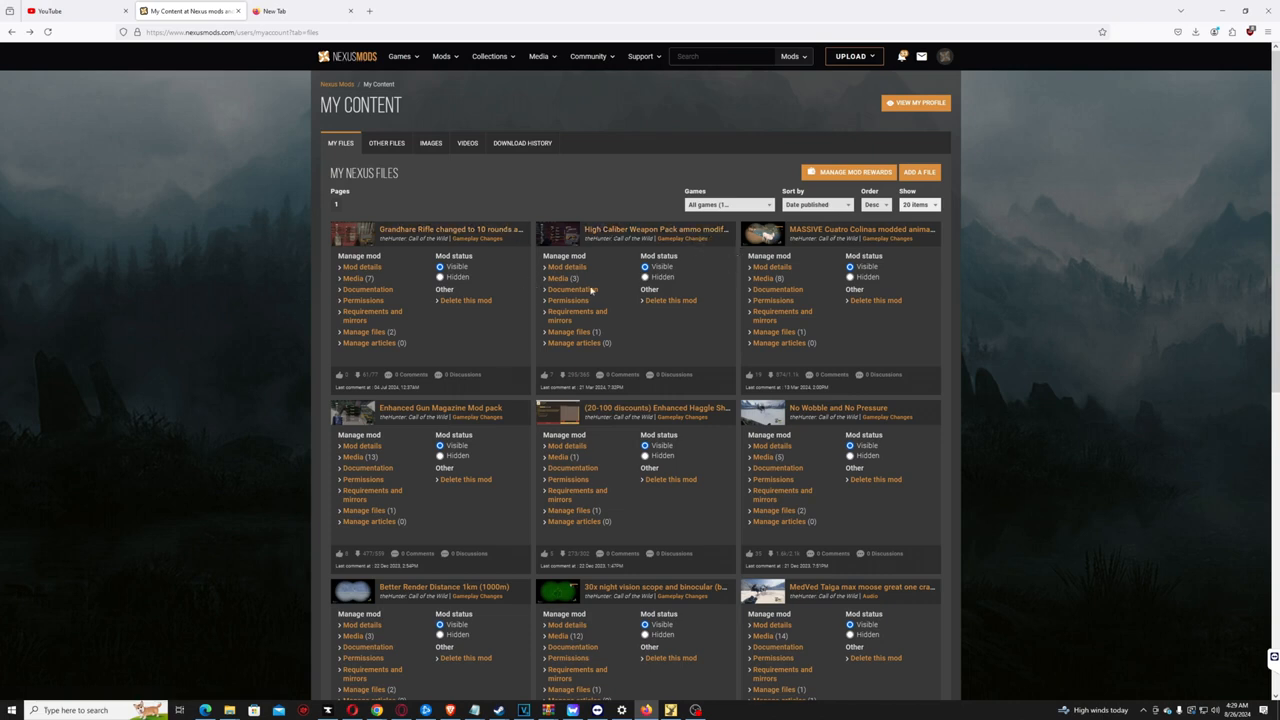
In Steam, bring up theHunter: Call of the Wild's Manage options and its general properties
{"action": "scroll", "scroll_direction": "down", "scroll_amount": 3}
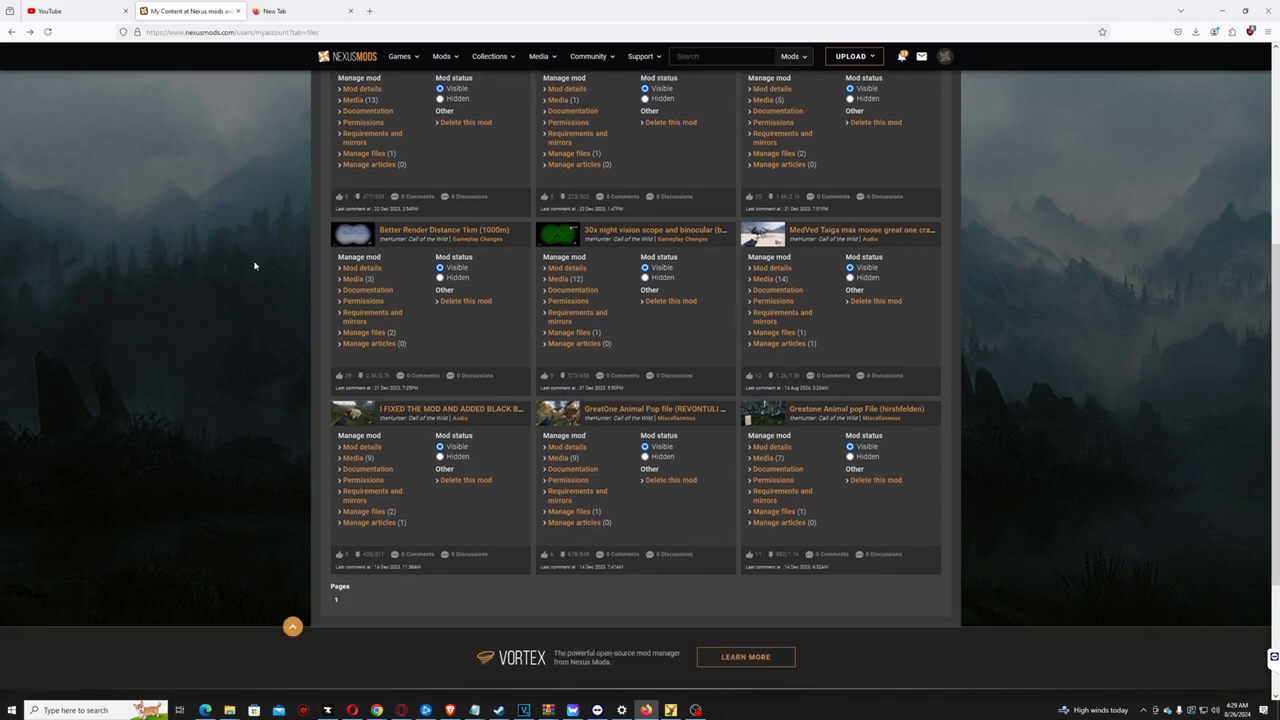
{"action": "scroll", "scroll_direction": "down", "scroll_amount": 3}
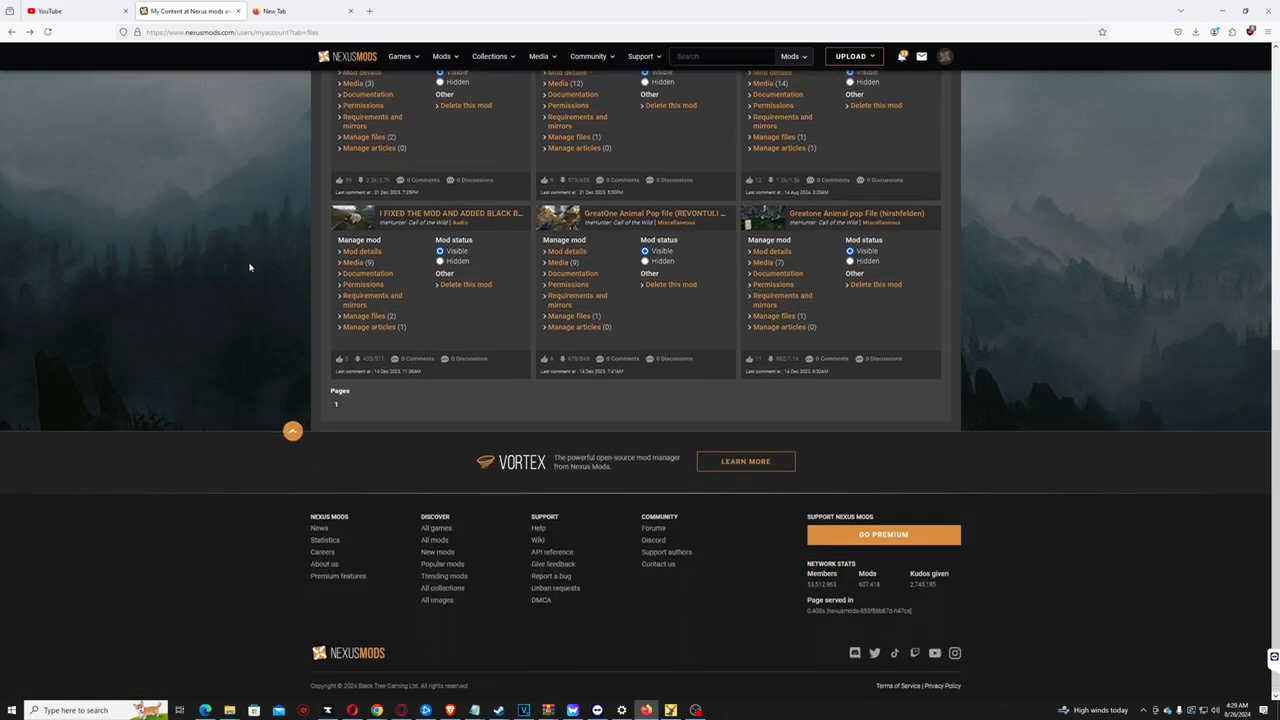
{"action": "scroll", "scroll_direction": "up", "scroll_amount": 3}
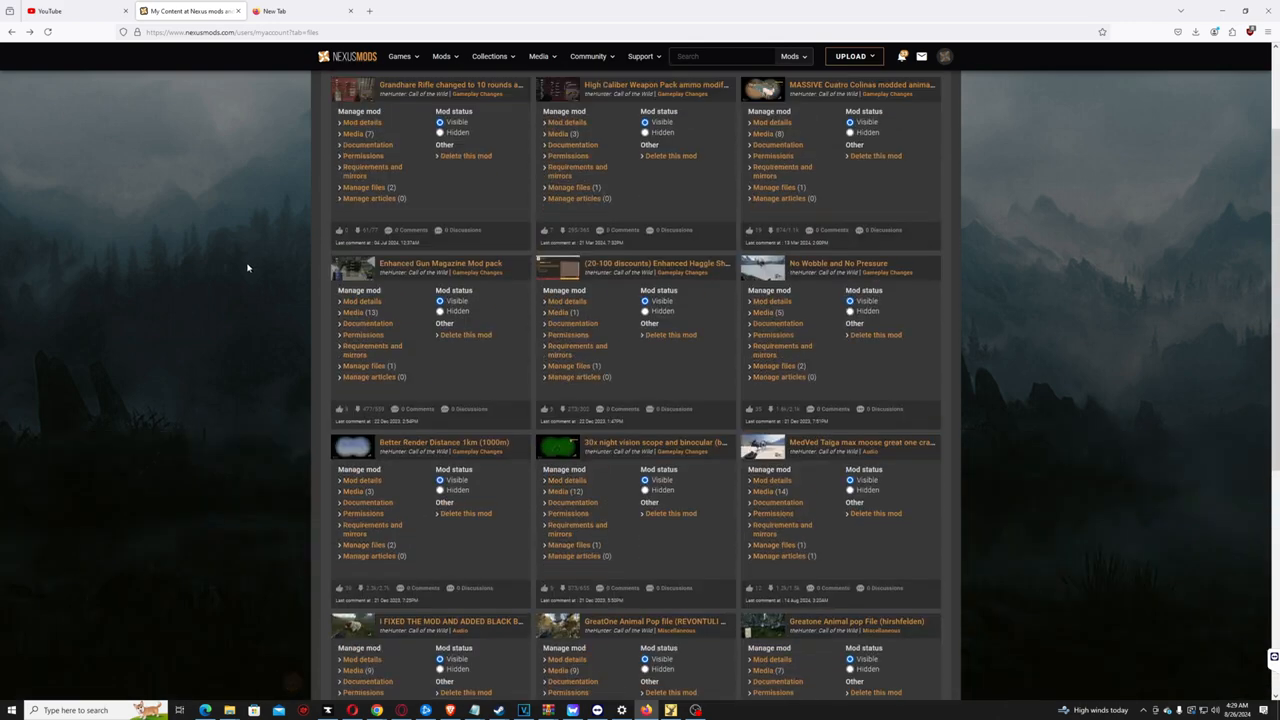
{"action": "scroll", "scroll_direction": "up", "scroll_amount": 3}
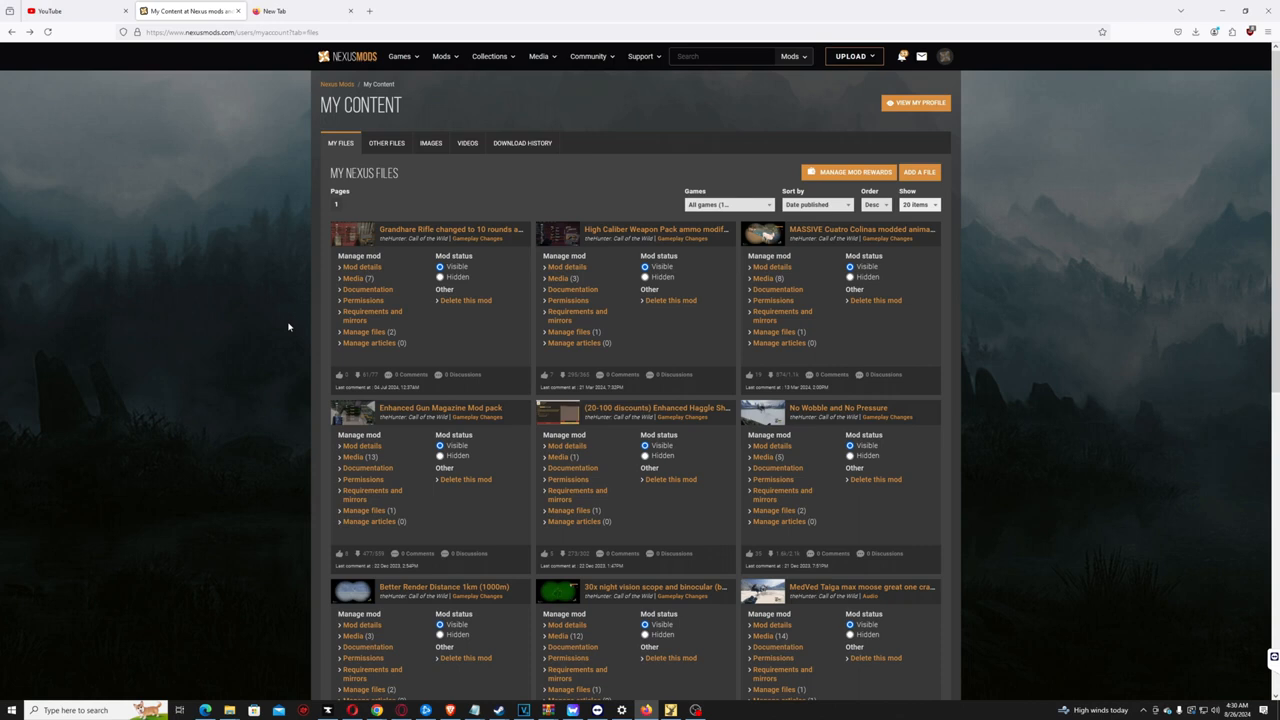
{"action": "mouse_move", "coordinate": [326, 298]}
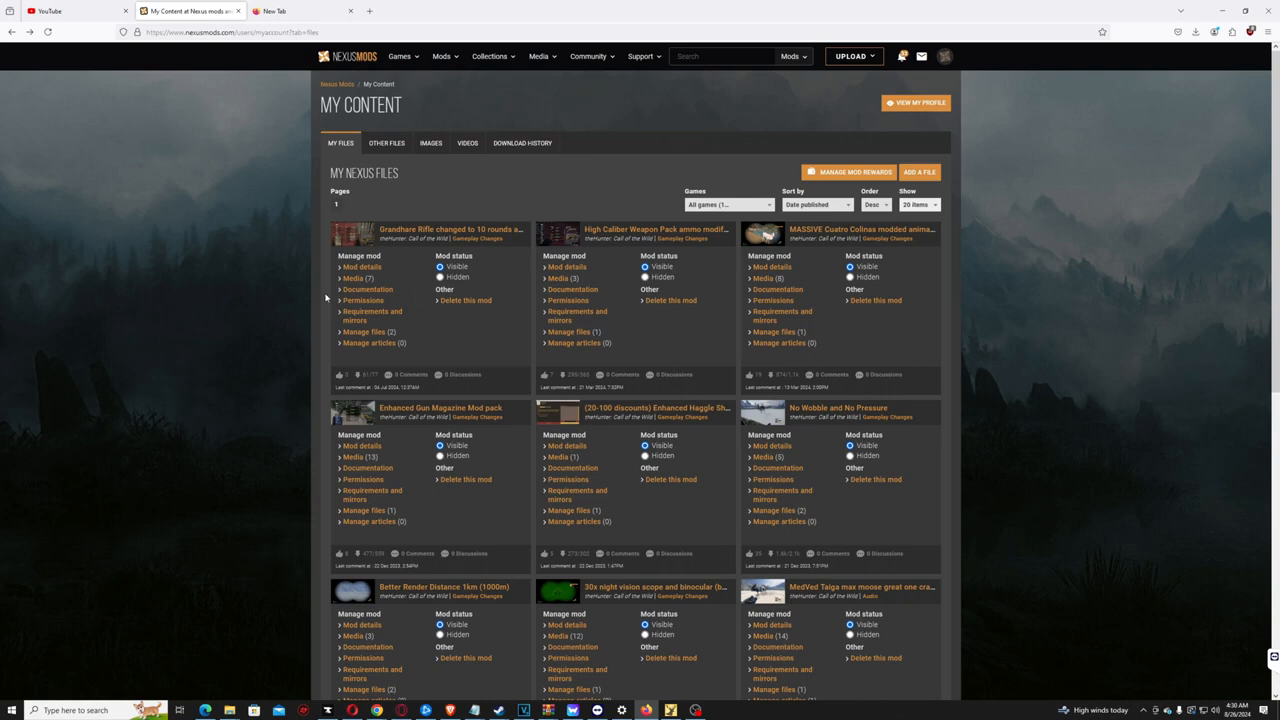
{"action": "mouse_move", "coordinate": [820, 240]}
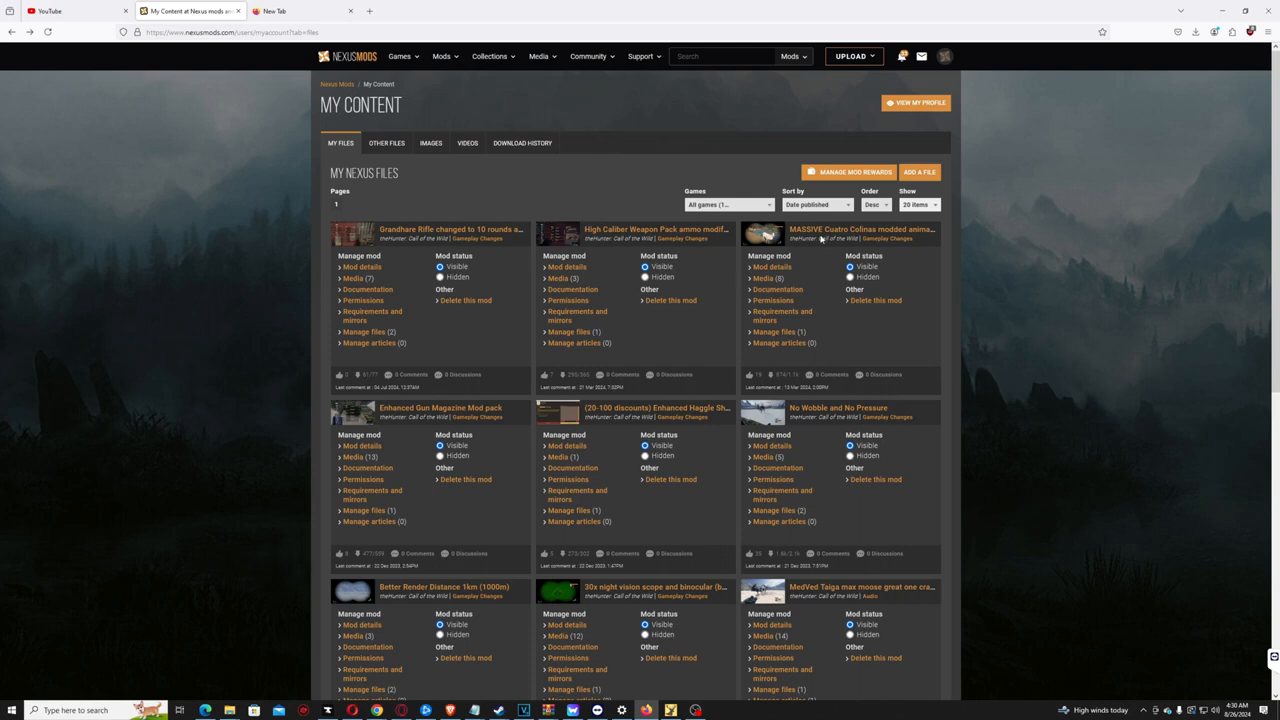
{"action": "mouse_move", "coordinate": [656, 228]}
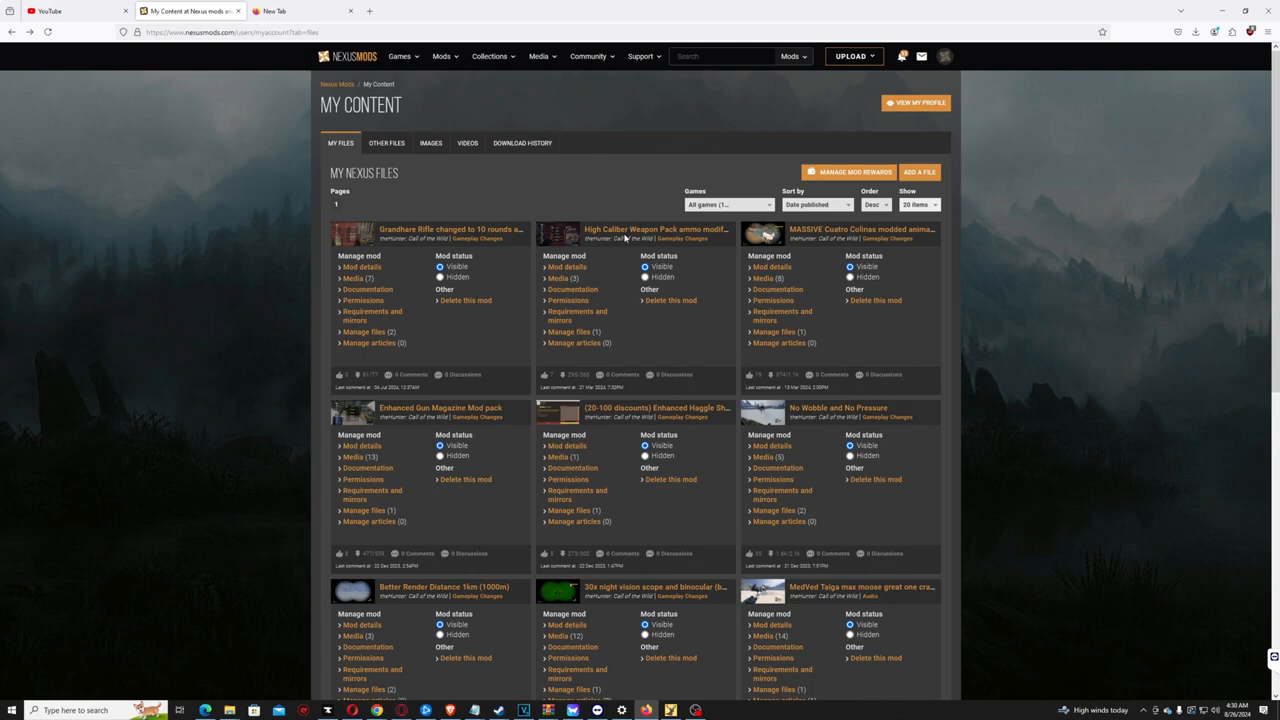
{"action": "mouse_move", "coordinate": [296, 380]}
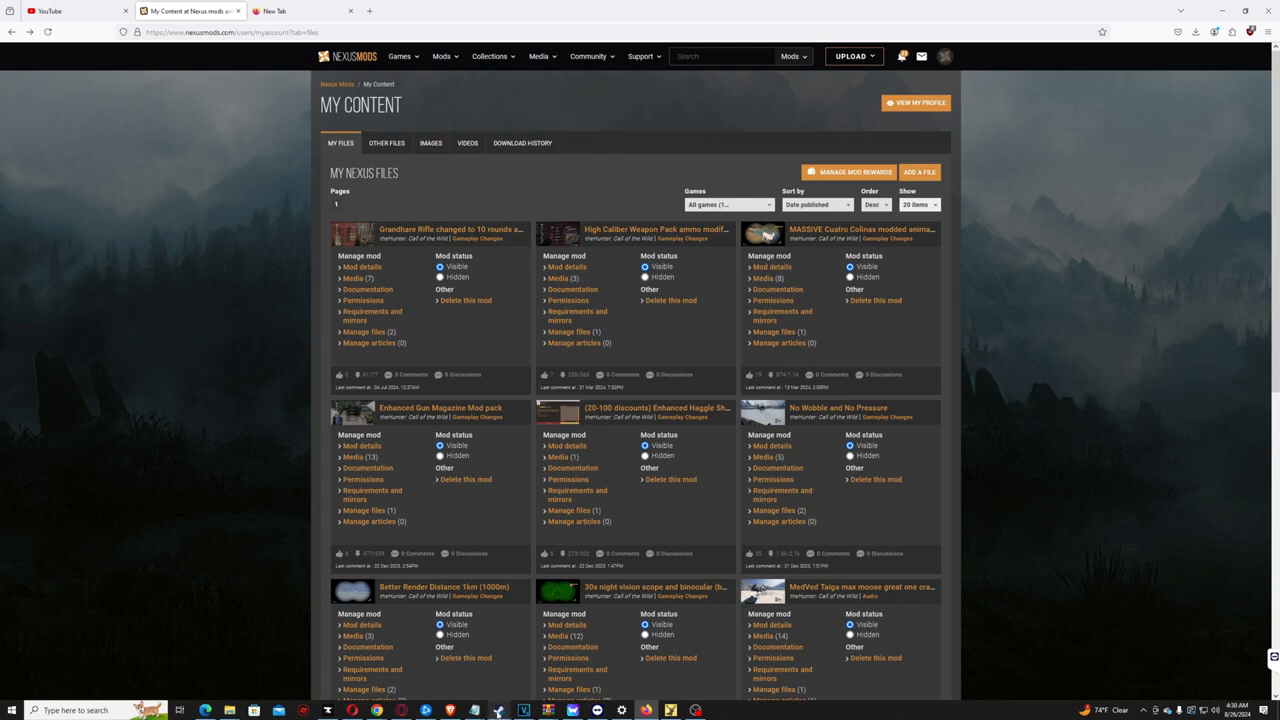
{"action": "left_click", "coordinate": [498, 710]}
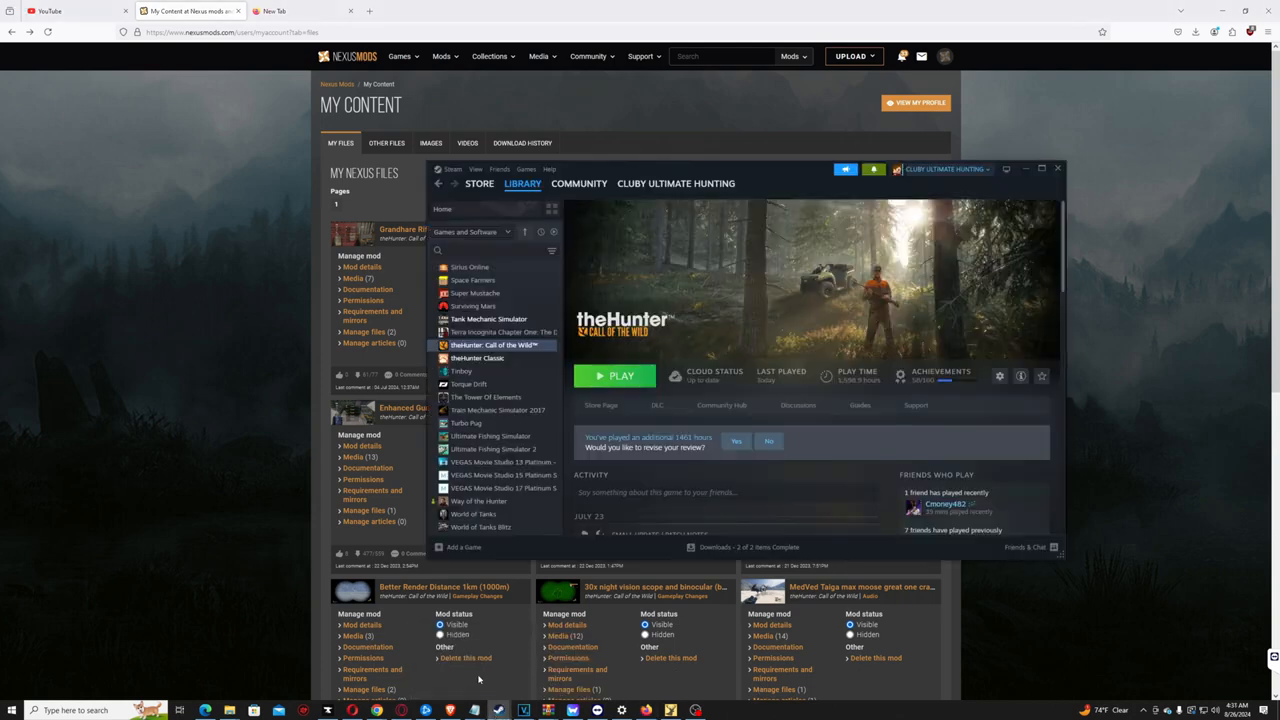
{"action": "right_click", "coordinate": [496, 344]}
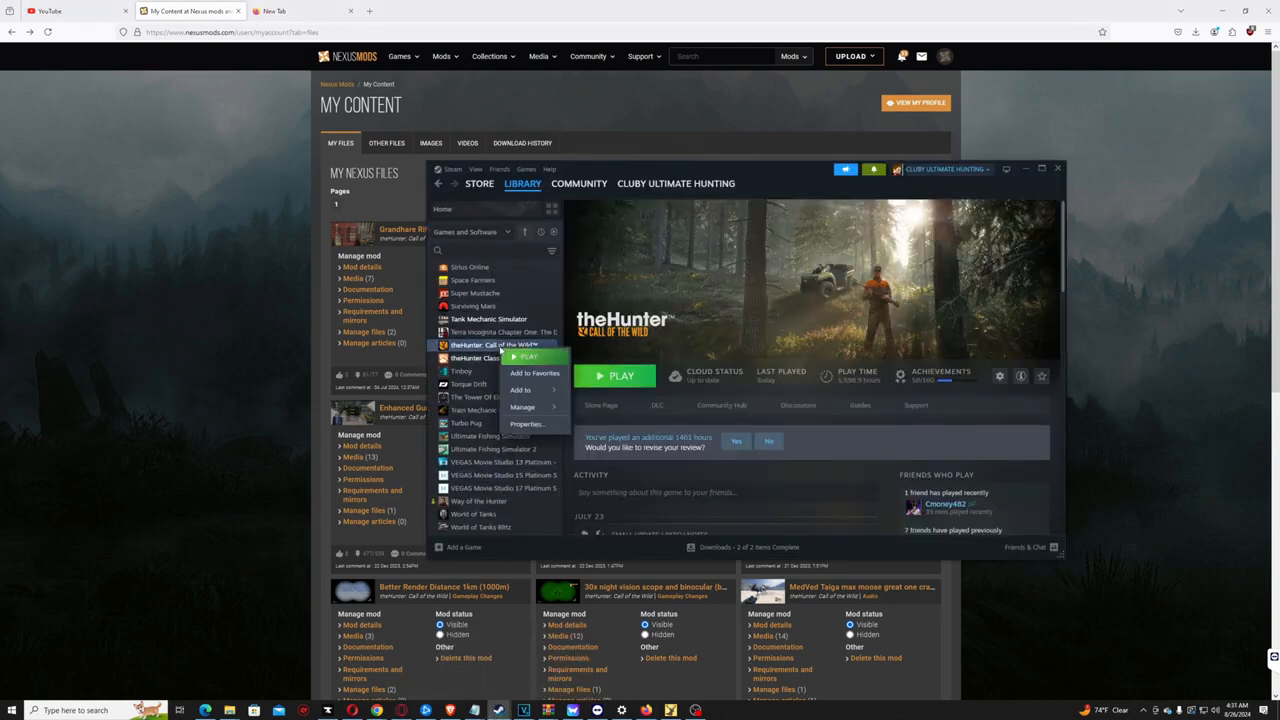
{"action": "left_click", "coordinate": [522, 408]}
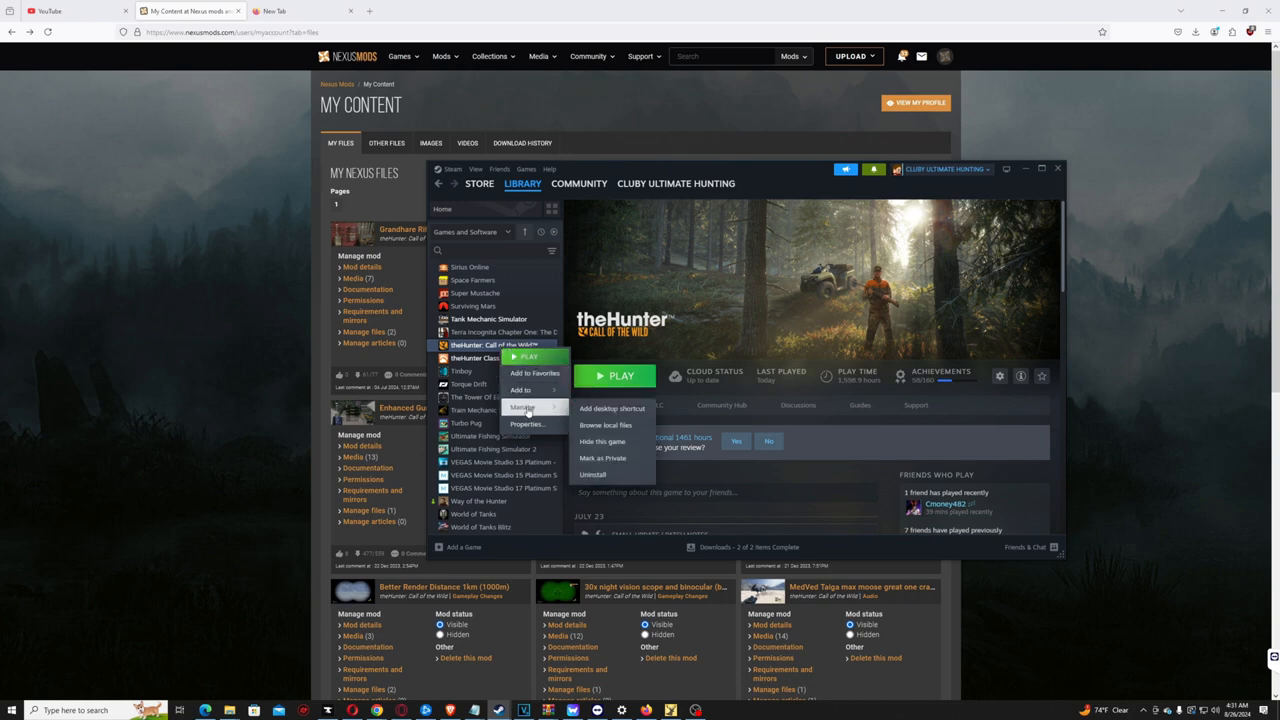
{"action": "left_click", "coordinate": [528, 424]}
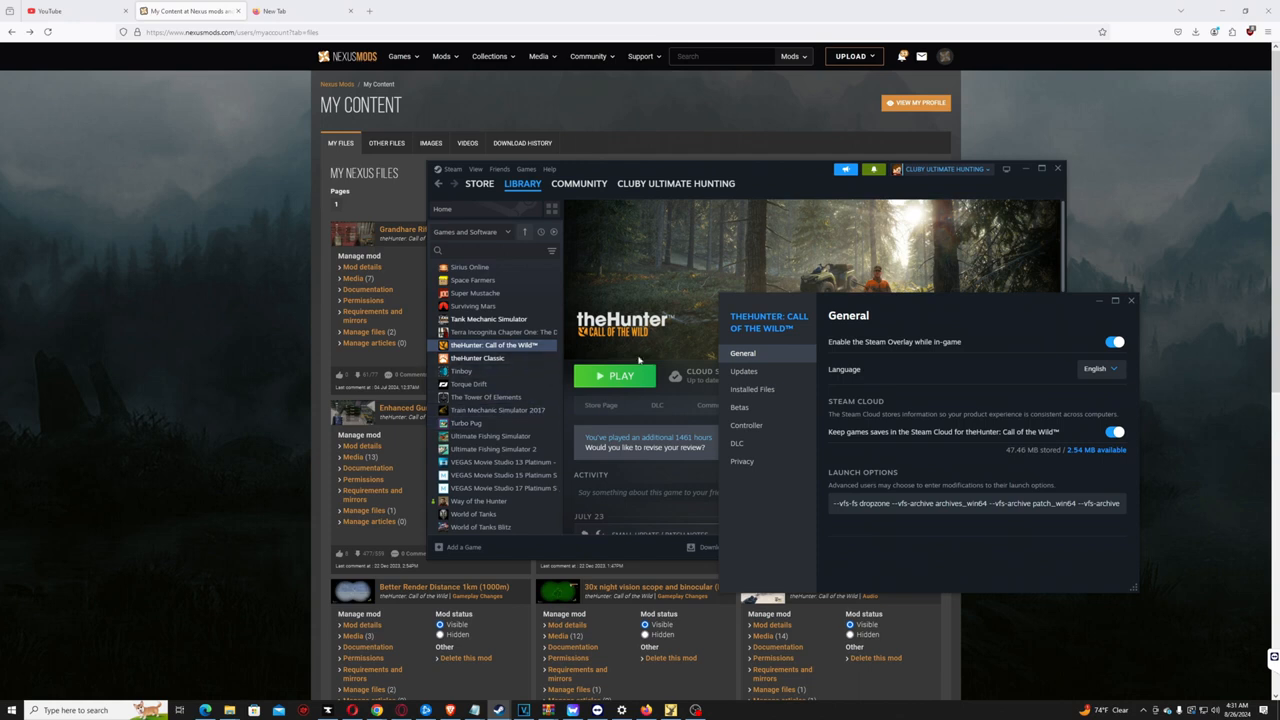
{"action": "mouse_move", "coordinate": [1120, 478]}
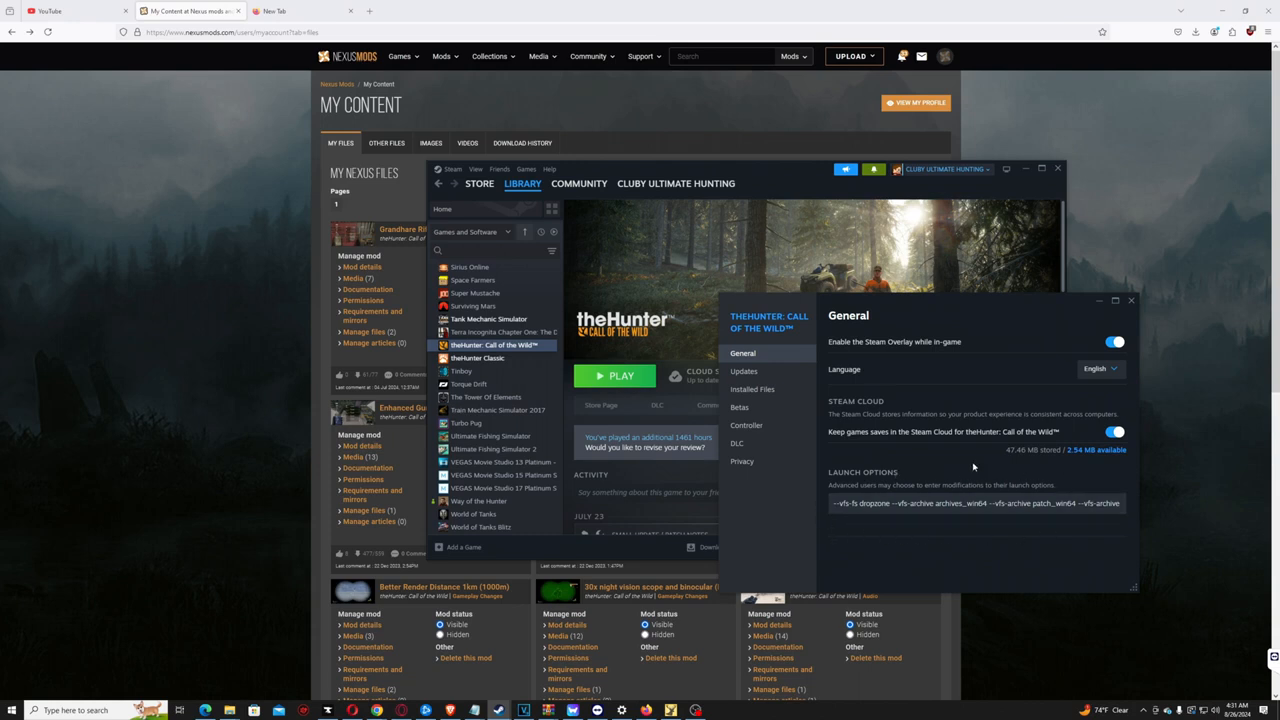
{"action": "mouse_move", "coordinate": [830, 492]}
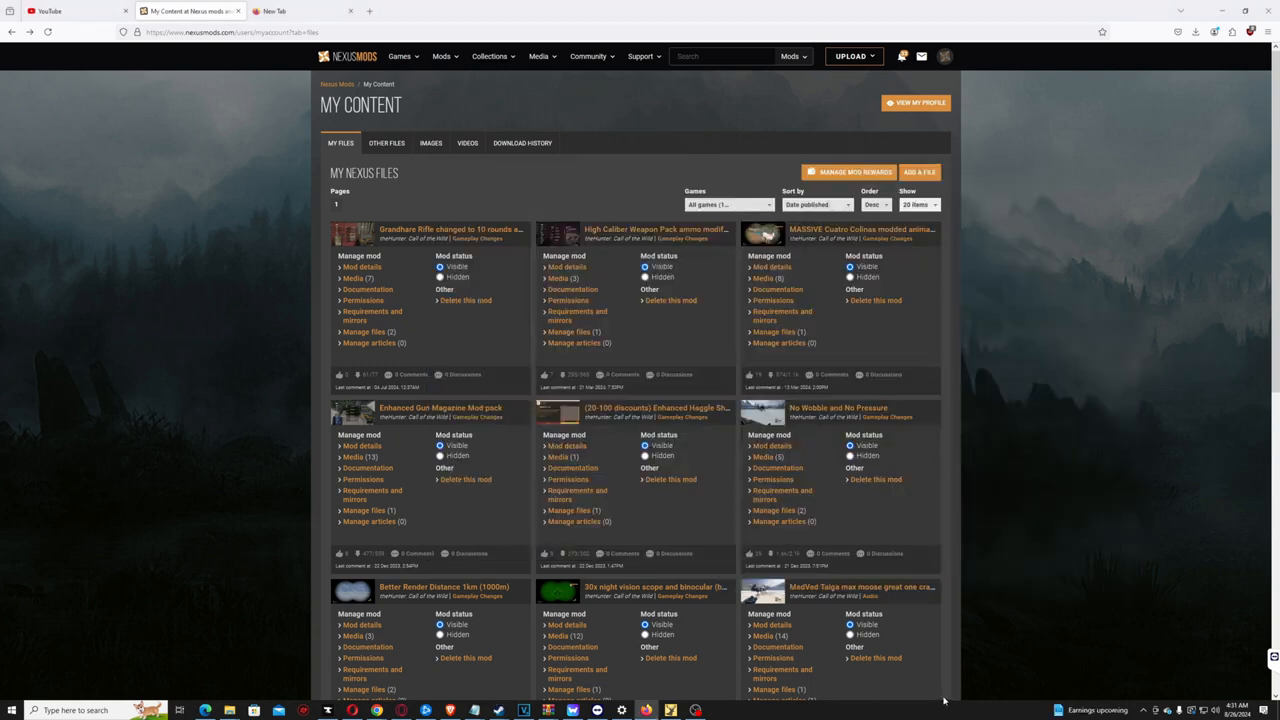
From the Massive Cuatro Colinas mod's Files list, start a manual Slow Download of ANIMAL POP 8
{"action": "scroll", "scroll_direction": "down", "scroll_amount": 3}
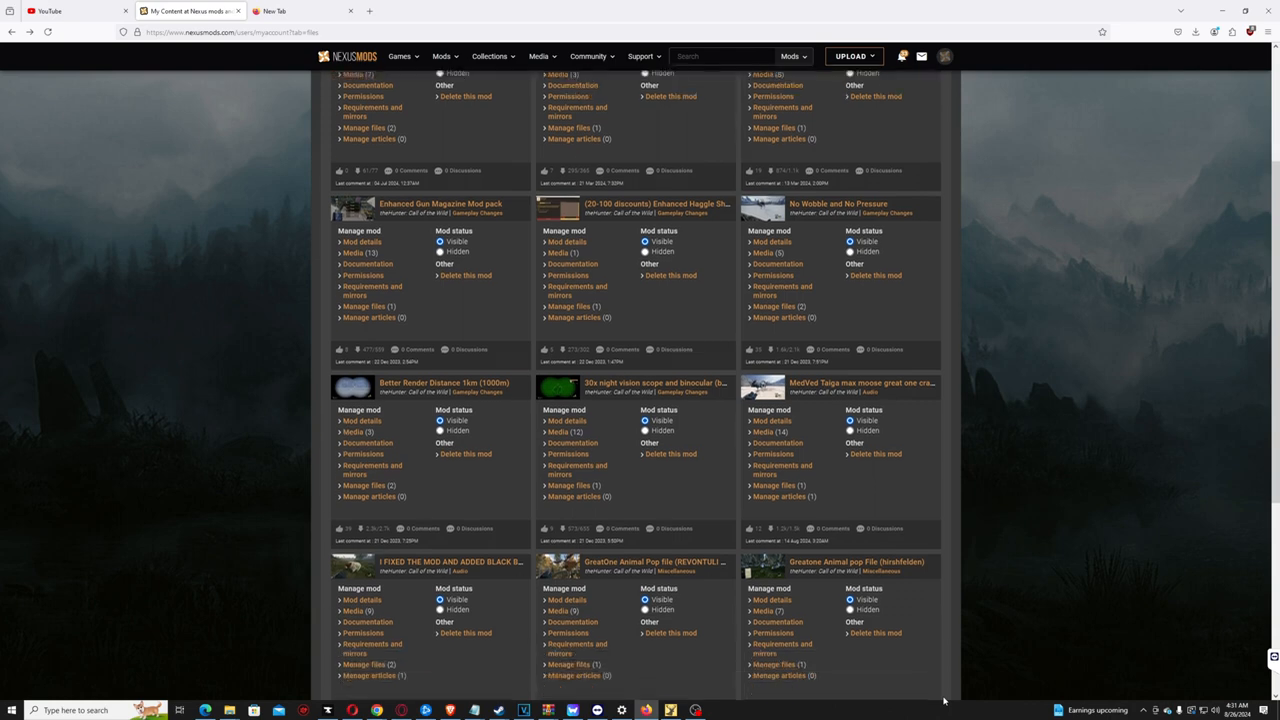
{"action": "scroll", "scroll_direction": "up", "scroll_amount": 3}
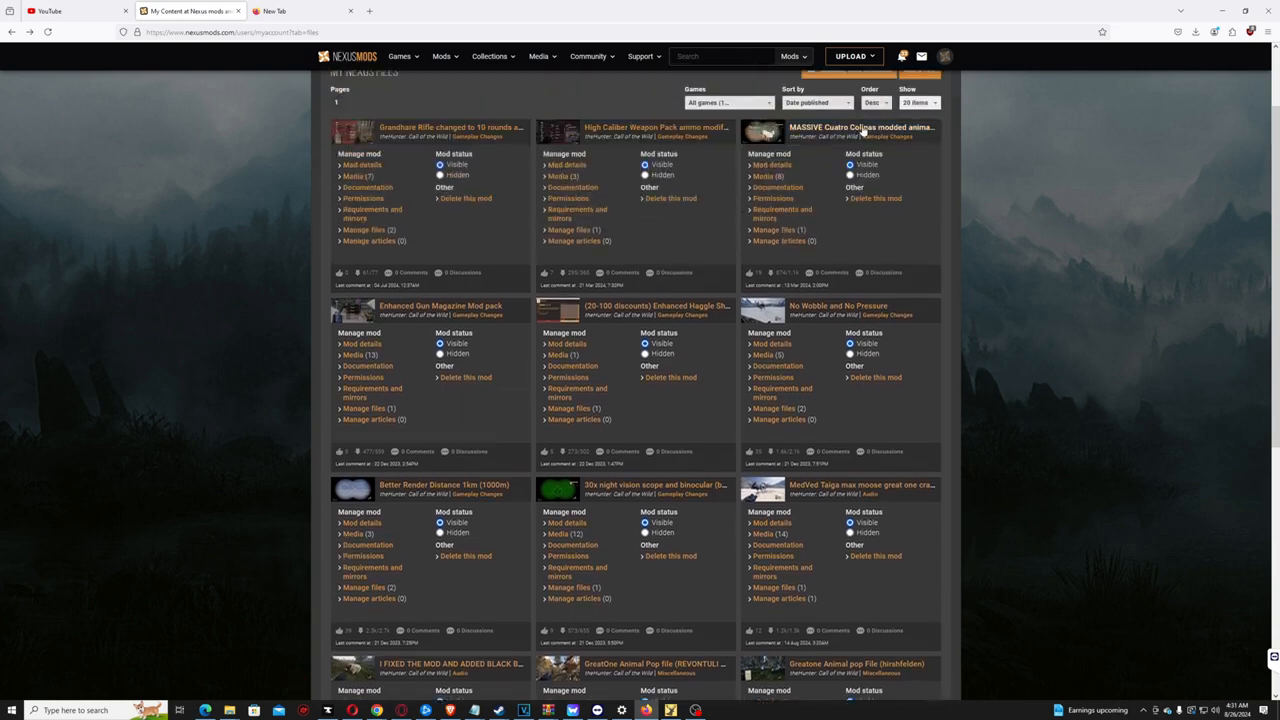
{"action": "left_click", "coordinate": [862, 128]}
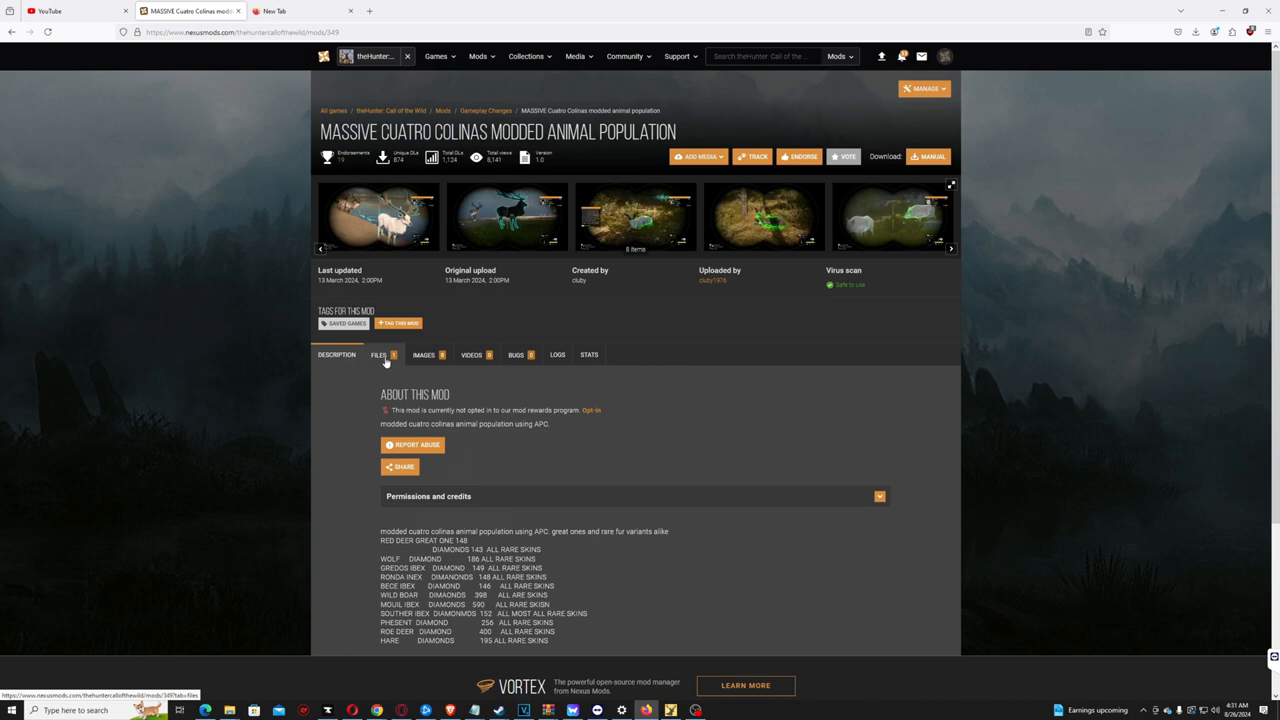
{"action": "left_click", "coordinate": [380, 354]}
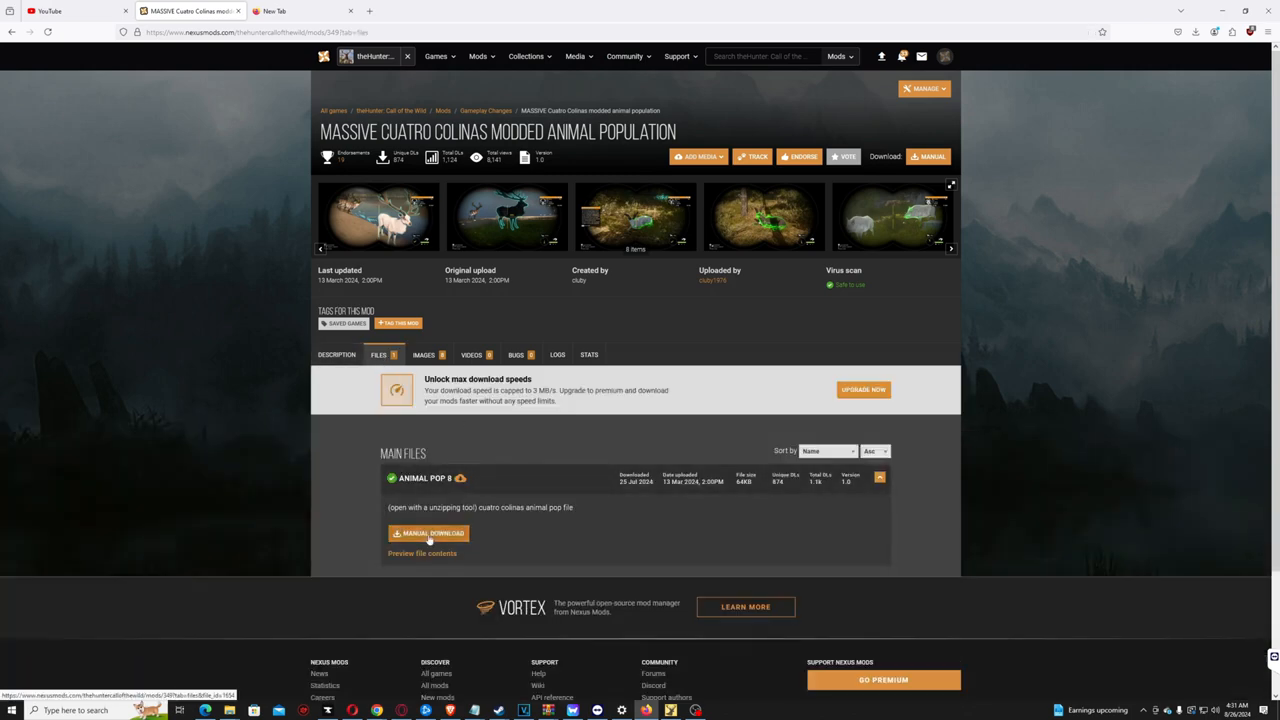
{"action": "left_click", "coordinate": [428, 532]}
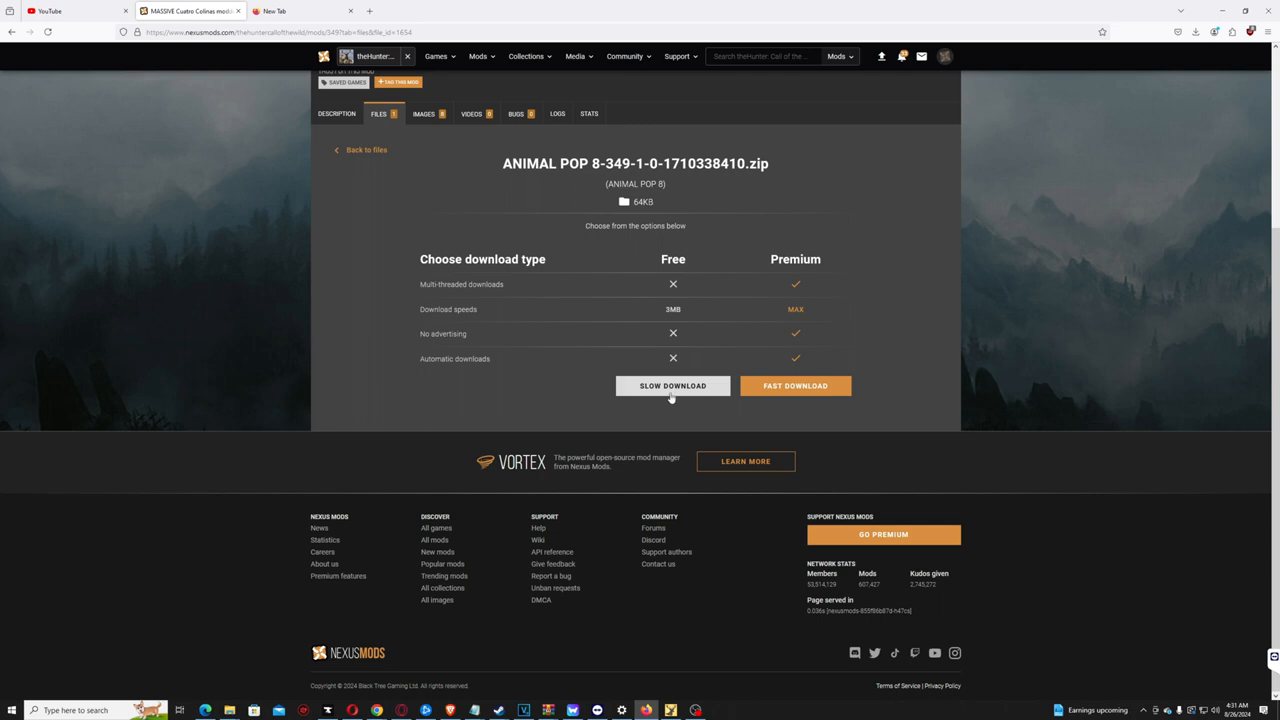
{"action": "left_click", "coordinate": [672, 384]}
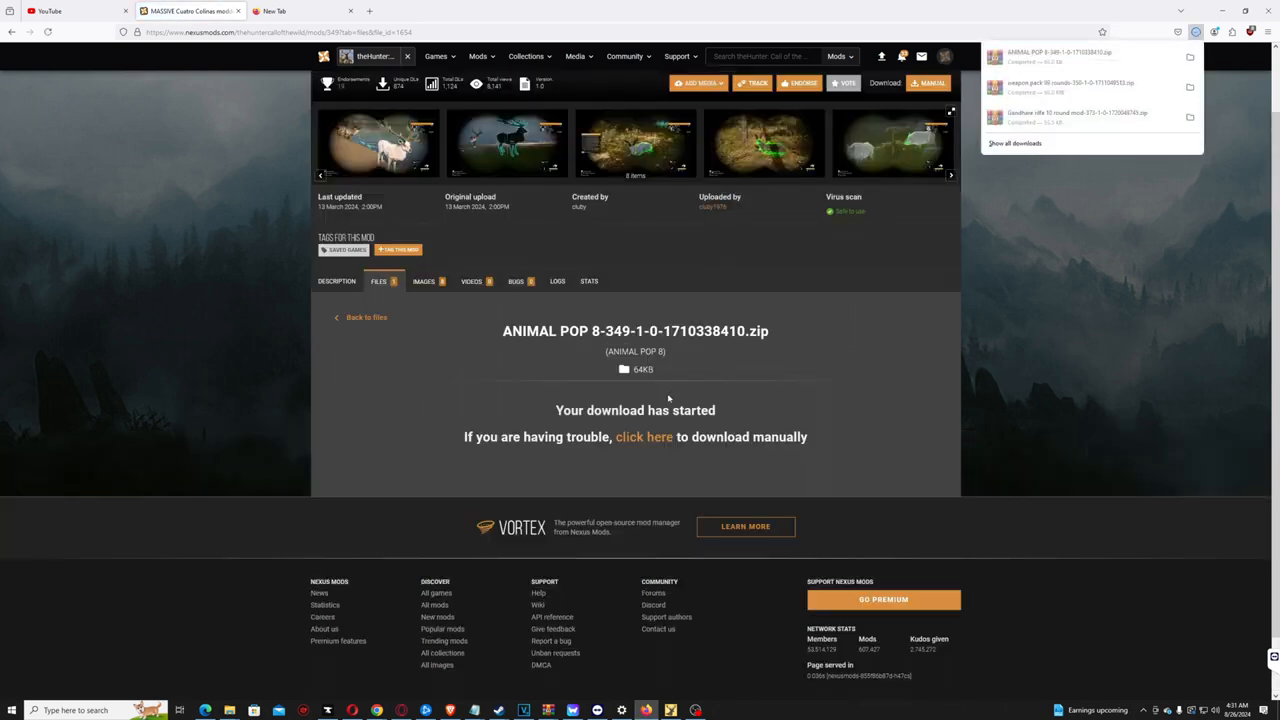
{"action": "left_click", "coordinate": [366, 316]}
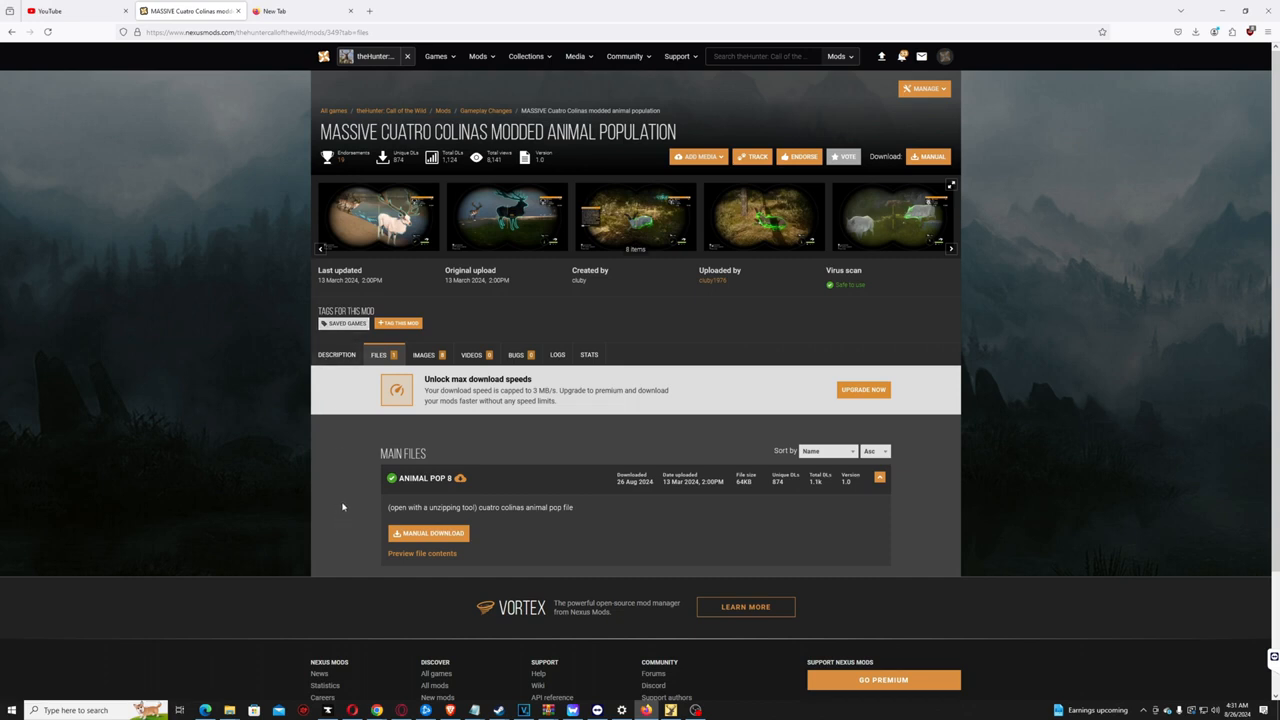
Via Description and Files again, start a second manual Slow Download of ANIMAL POP 8
{"action": "left_click", "coordinate": [336, 354]}
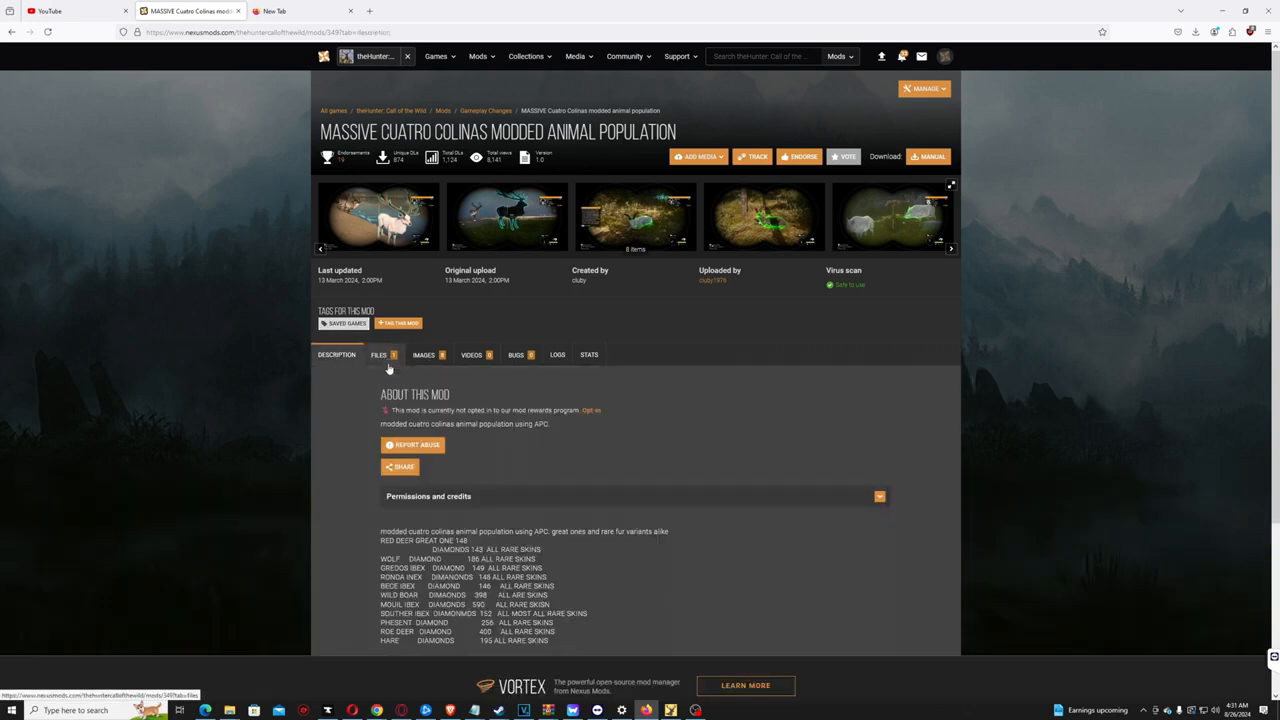
{"action": "mouse_move", "coordinate": [388, 364]}
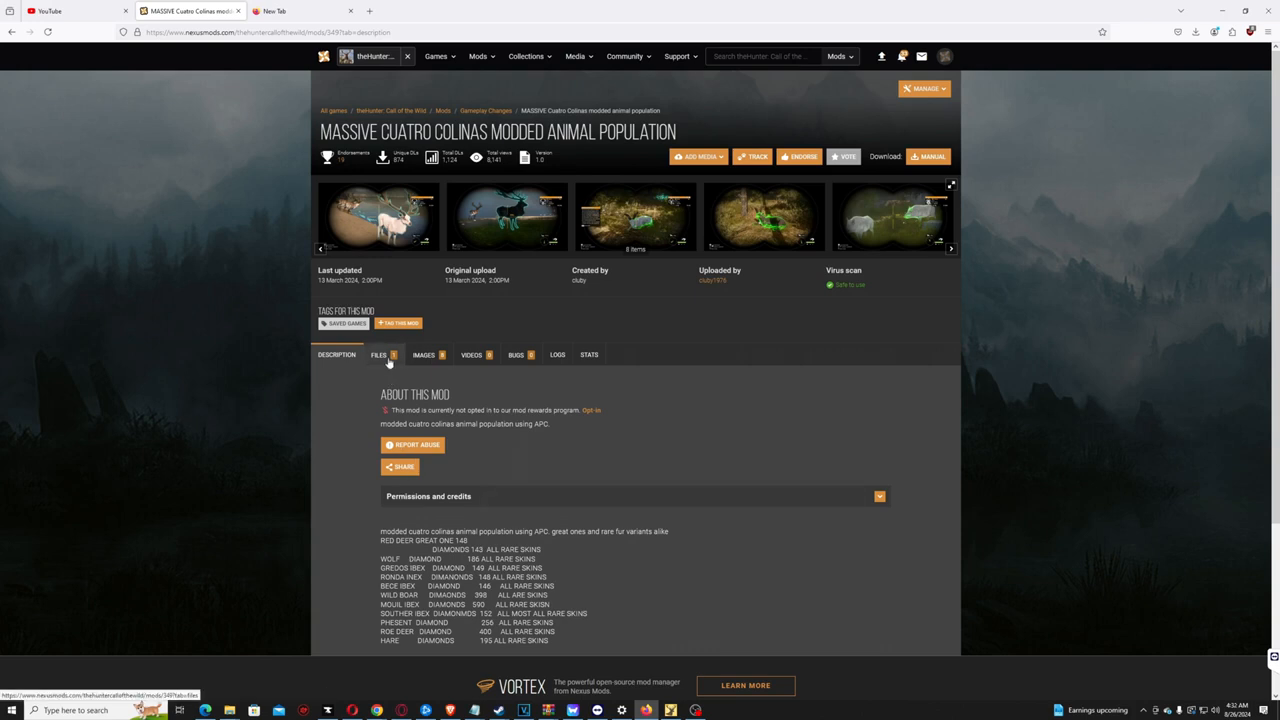
{"action": "left_click", "coordinate": [380, 354]}
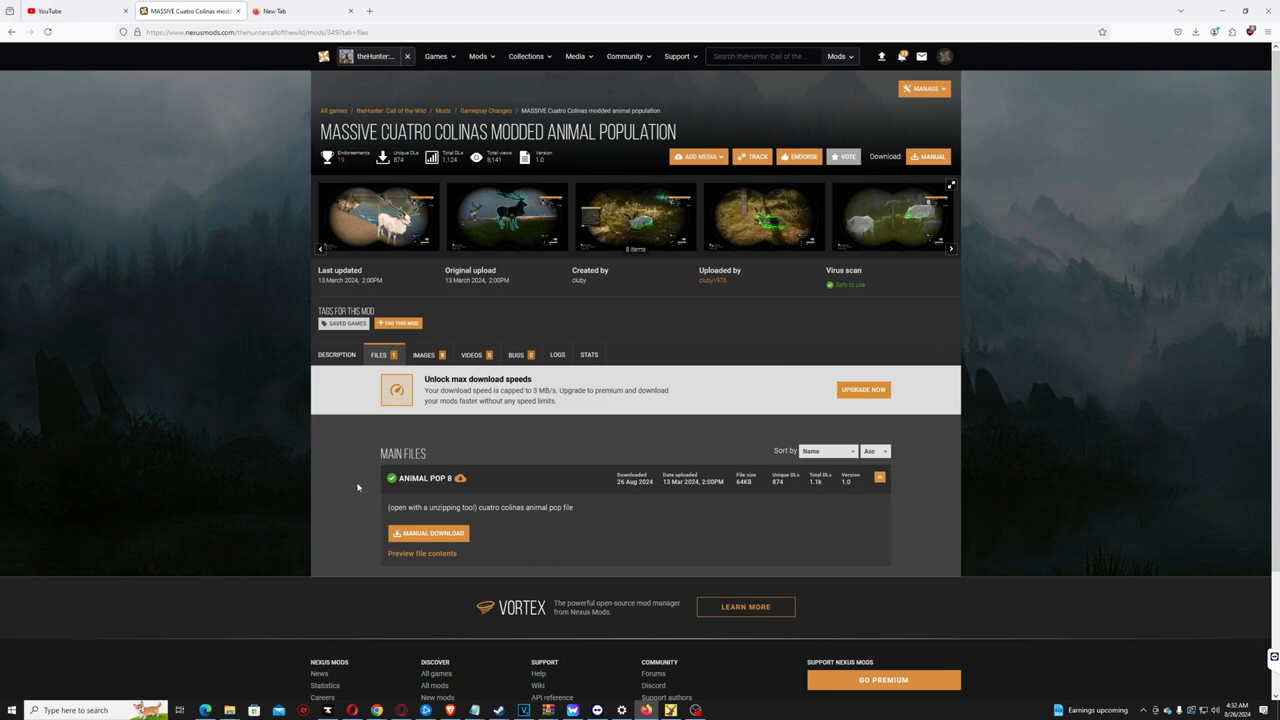
{"action": "mouse_move", "coordinate": [368, 494]}
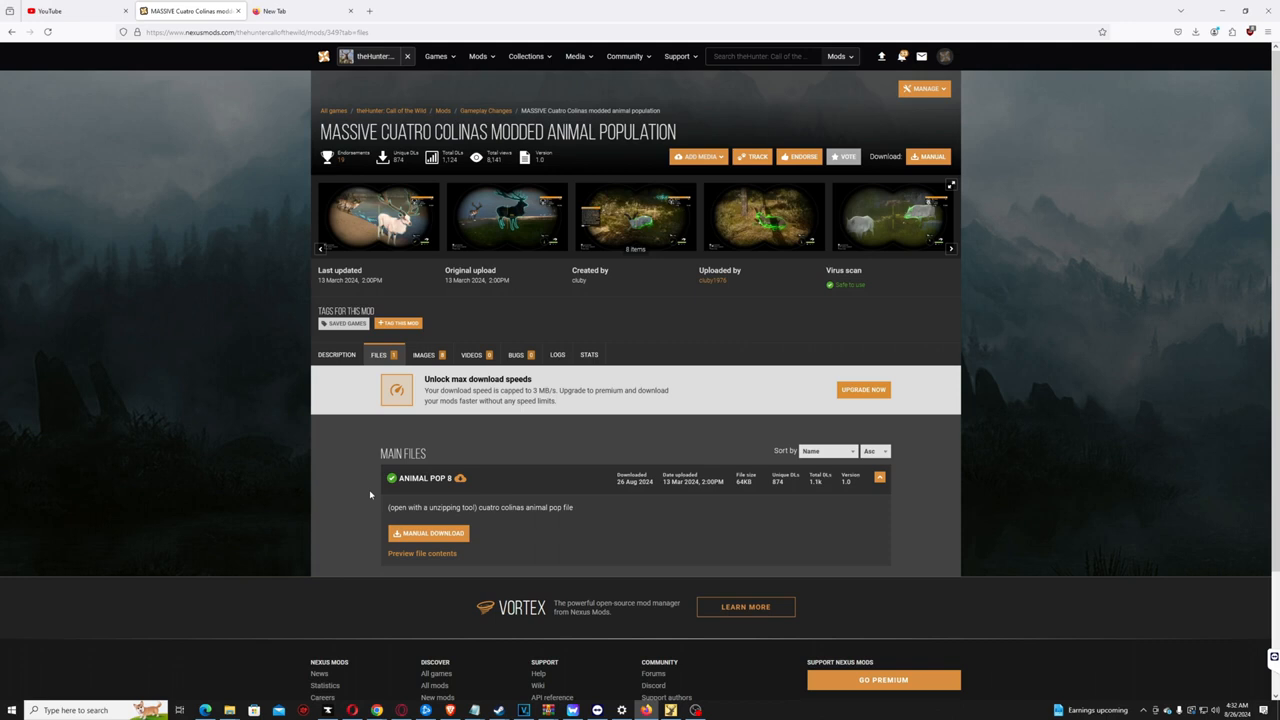
{"action": "mouse_move", "coordinate": [428, 532]}
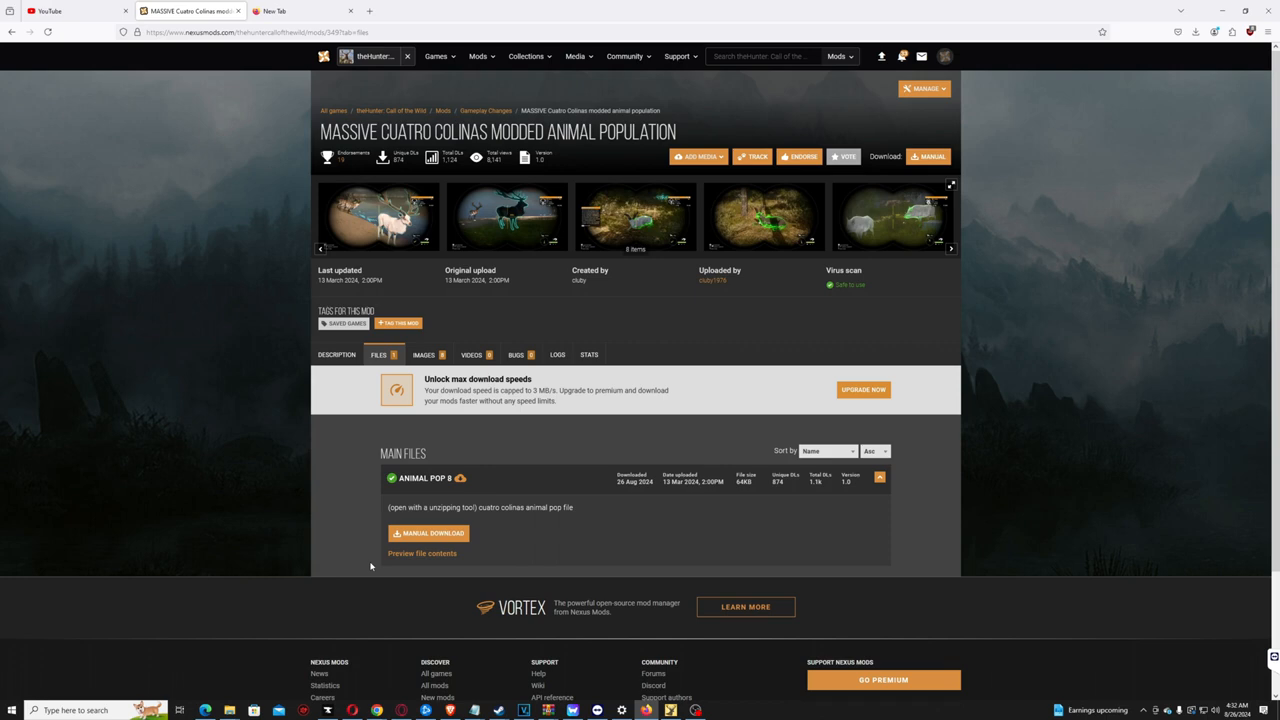
{"action": "mouse_move", "coordinate": [430, 548]}
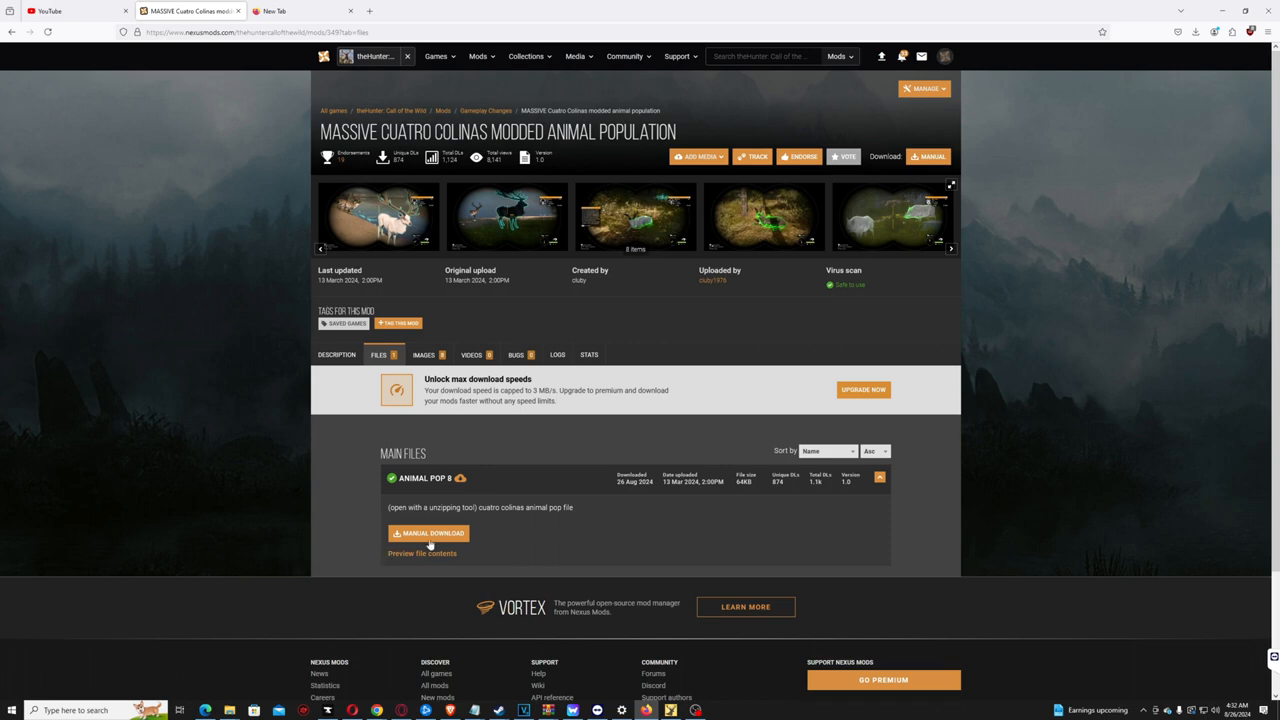
{"action": "left_click", "coordinate": [428, 532]}
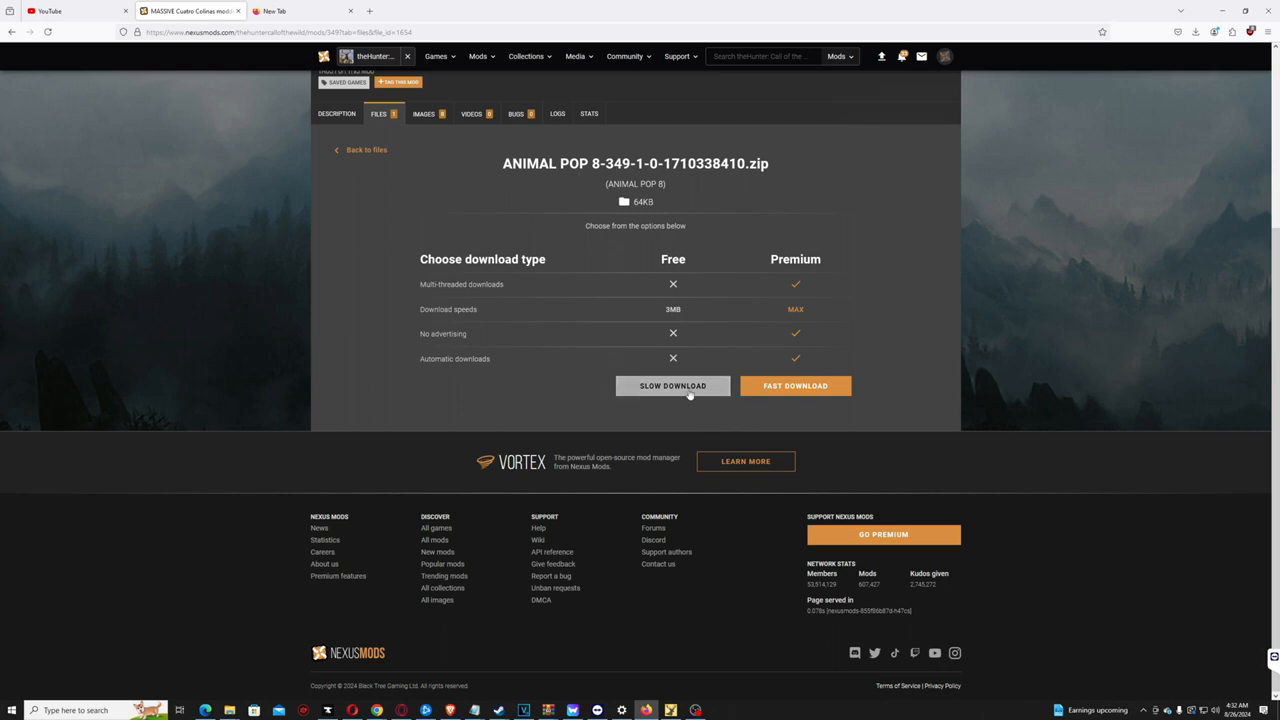
{"action": "left_click", "coordinate": [672, 386]}
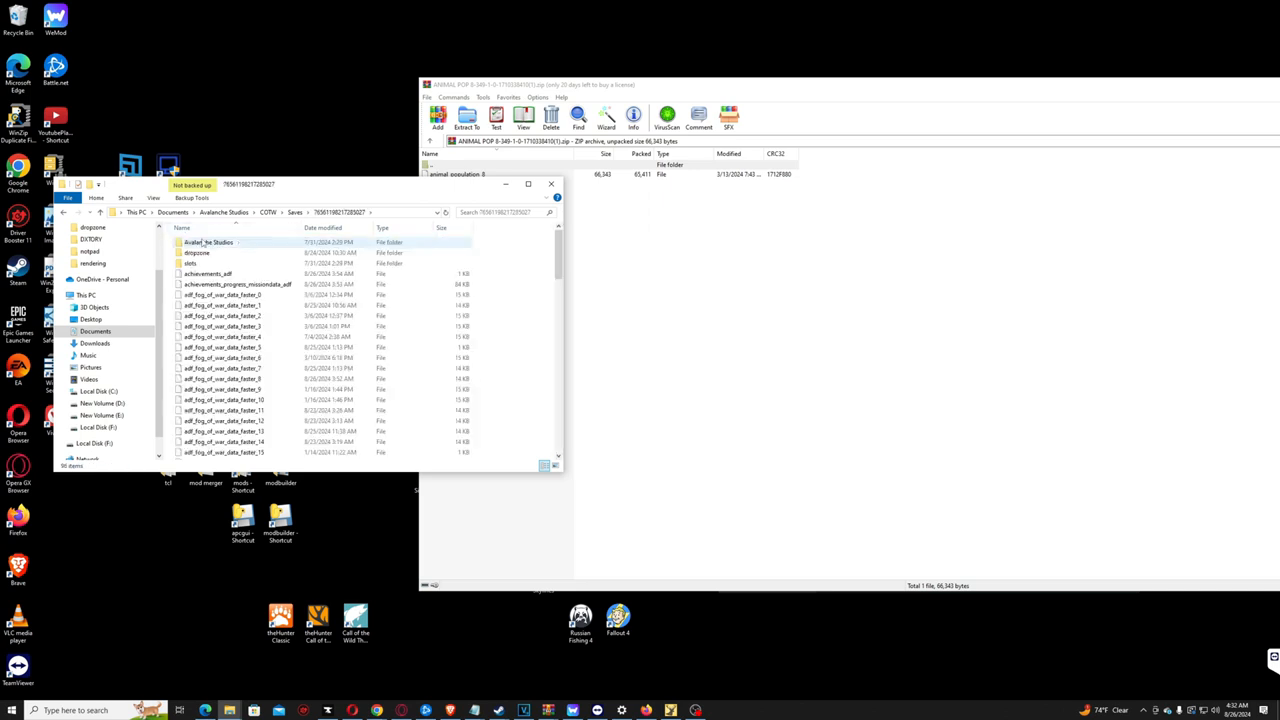
Replace the existing animal_population_0 in the save folder with the modded one
{"action": "scroll", "scroll_direction": "down", "scroll_amount": 3}
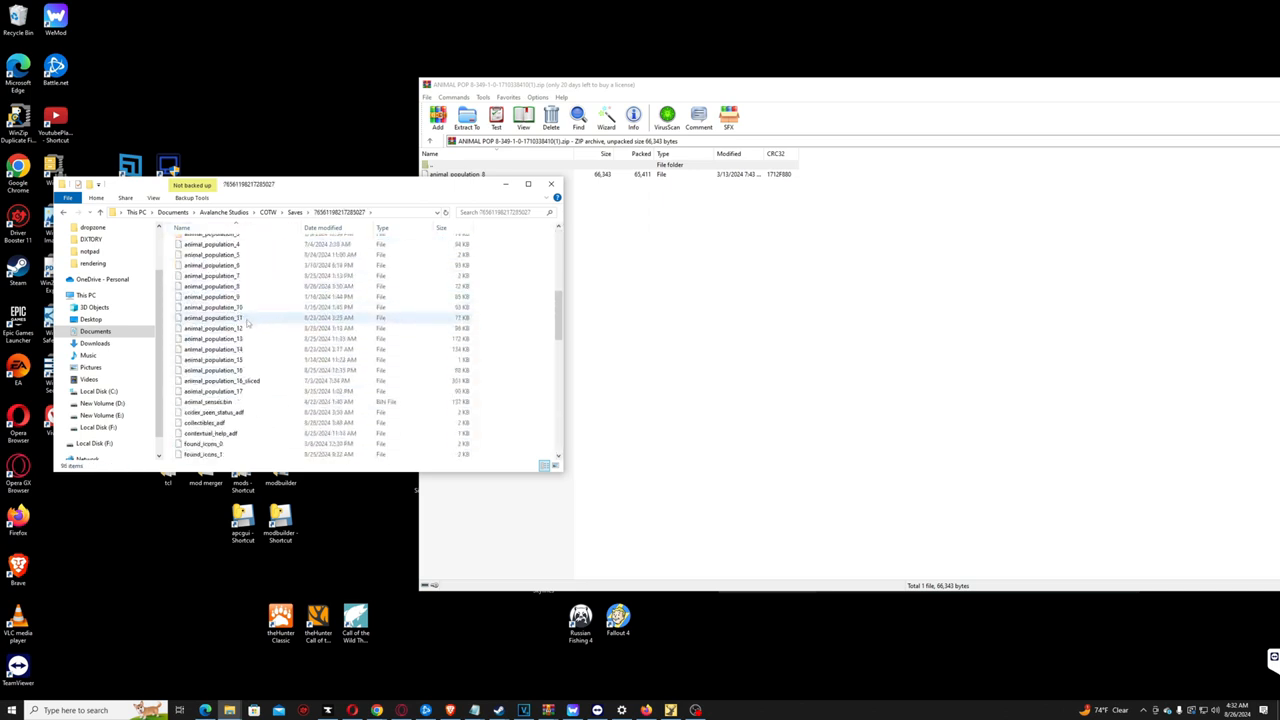
{"action": "scroll", "scroll_direction": "down", "scroll_amount": 3}
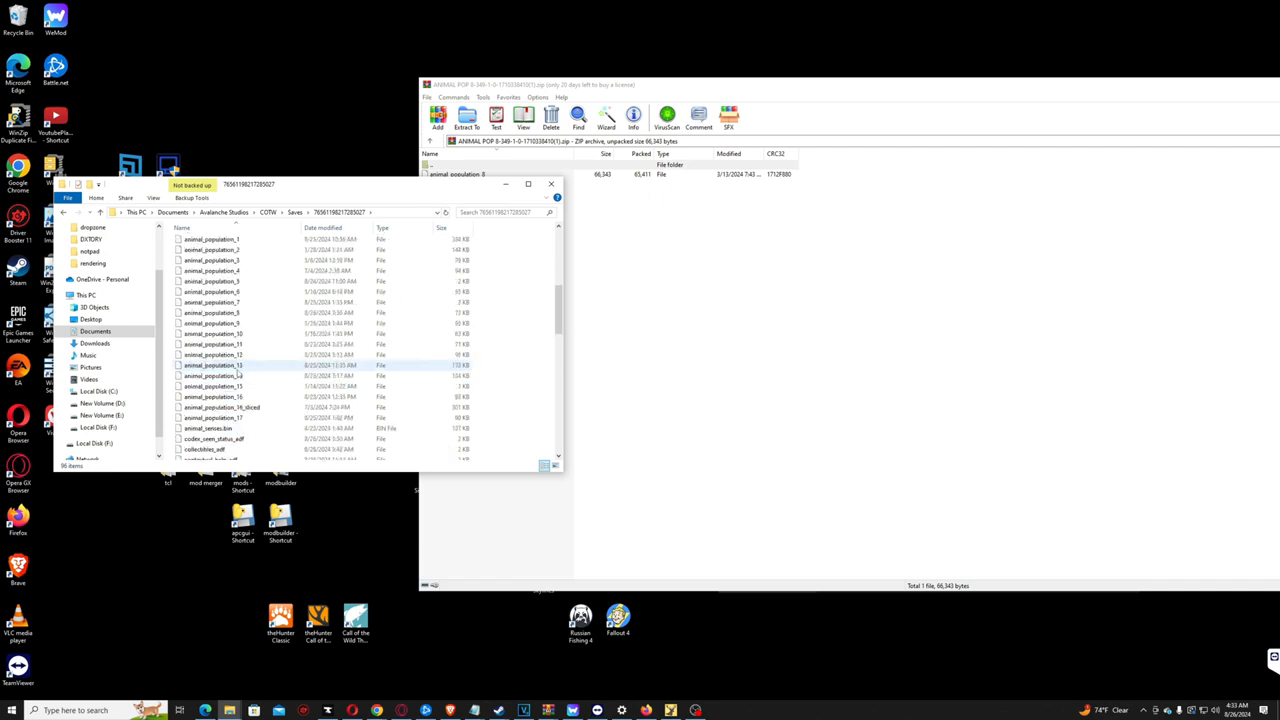
{"action": "scroll", "scroll_direction": "up", "scroll_amount": 3}
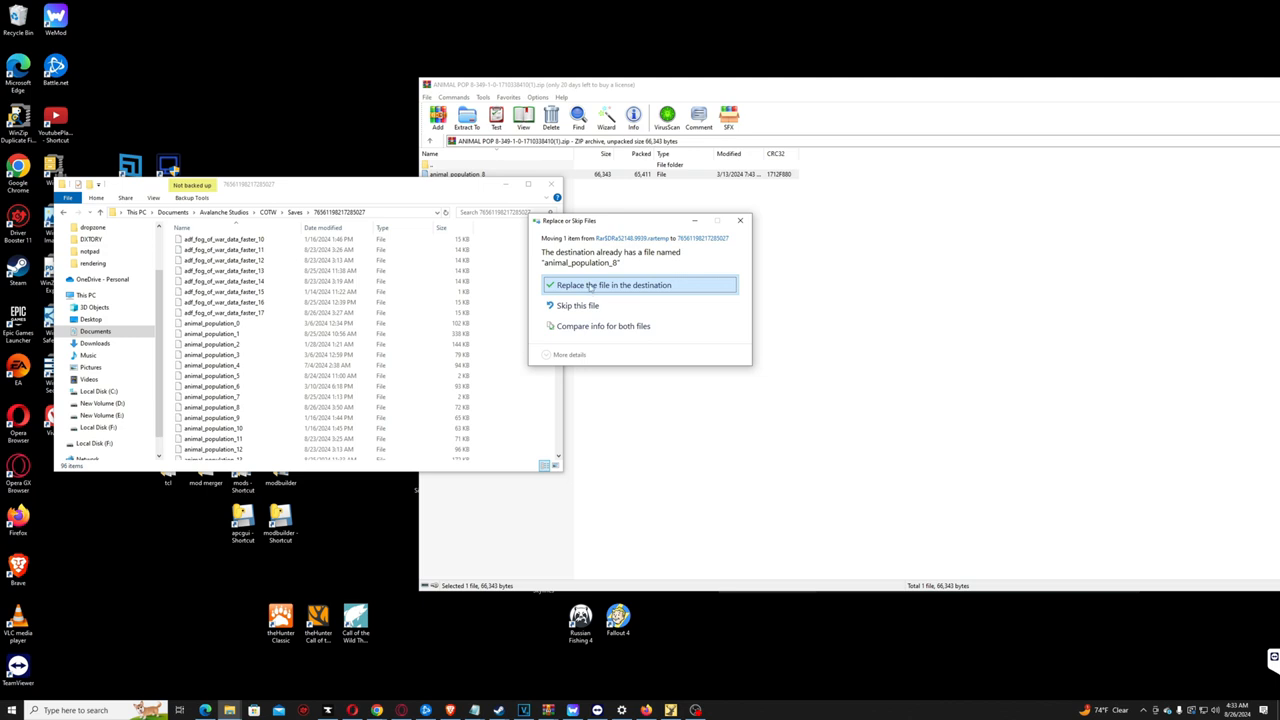
{"action": "left_click", "coordinate": [612, 284]}
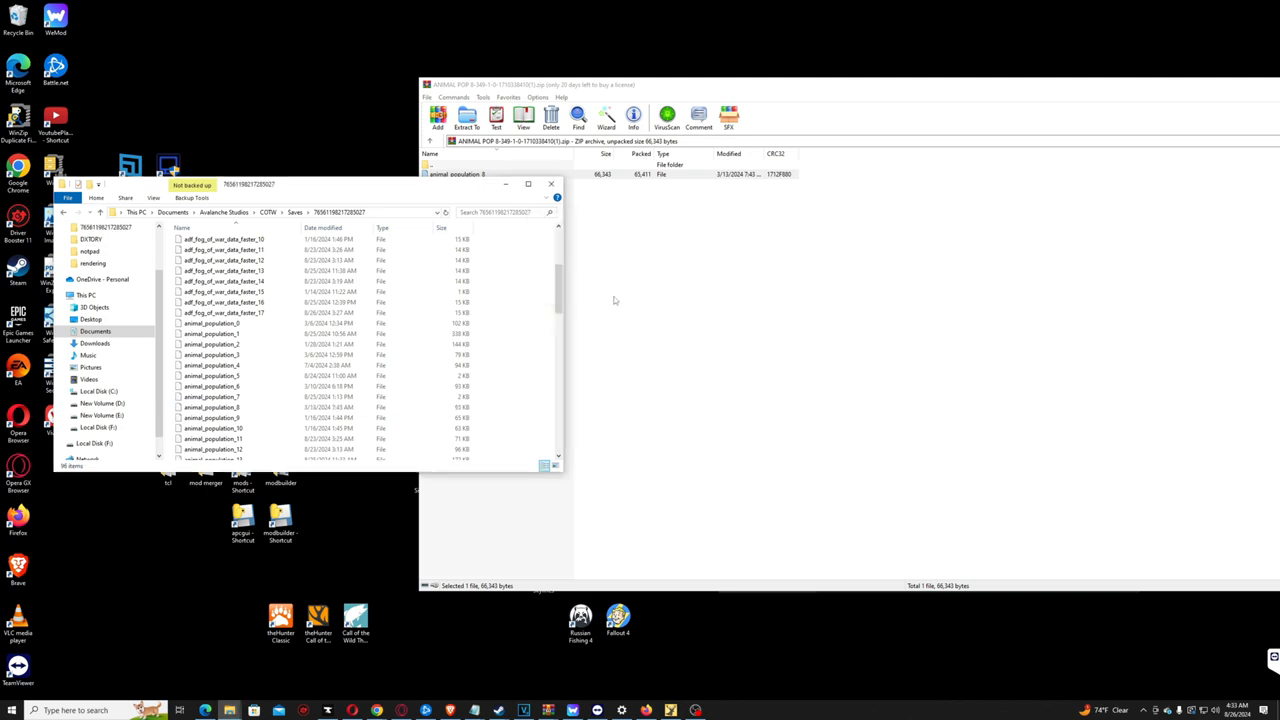
{"action": "mouse_move", "coordinate": [680, 502]}
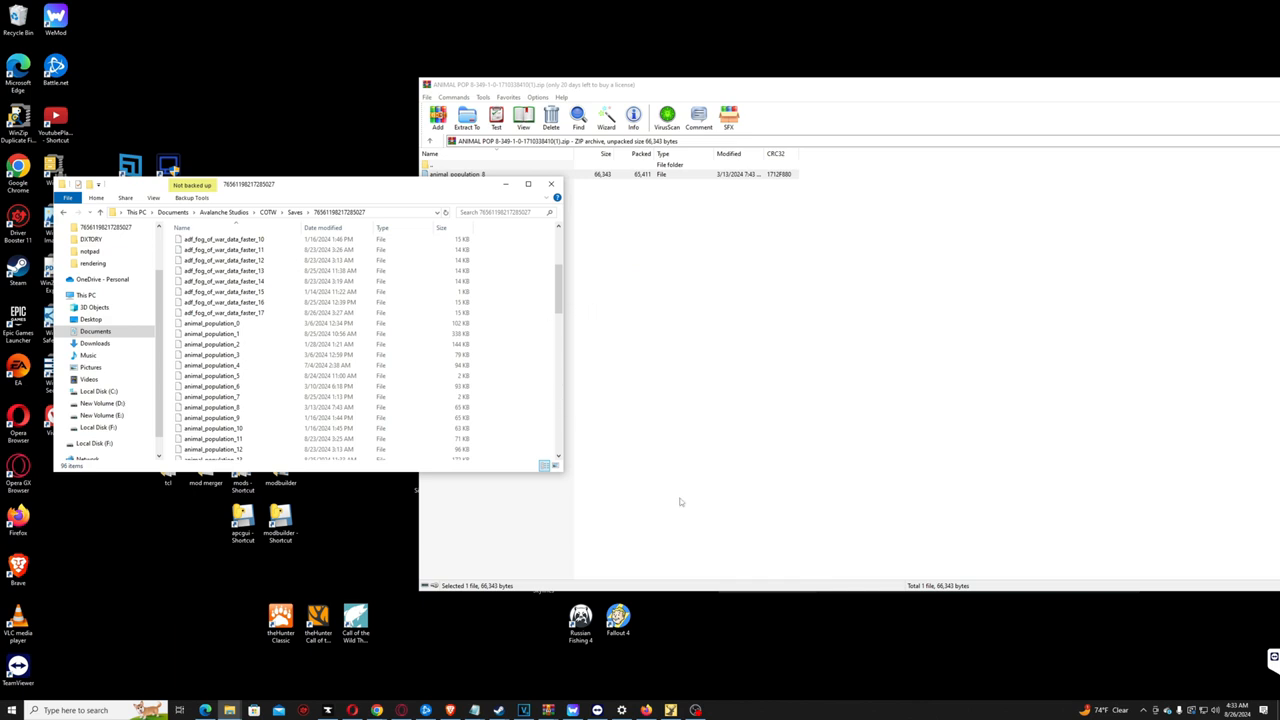
{"action": "mouse_move", "coordinate": [756, 600]}
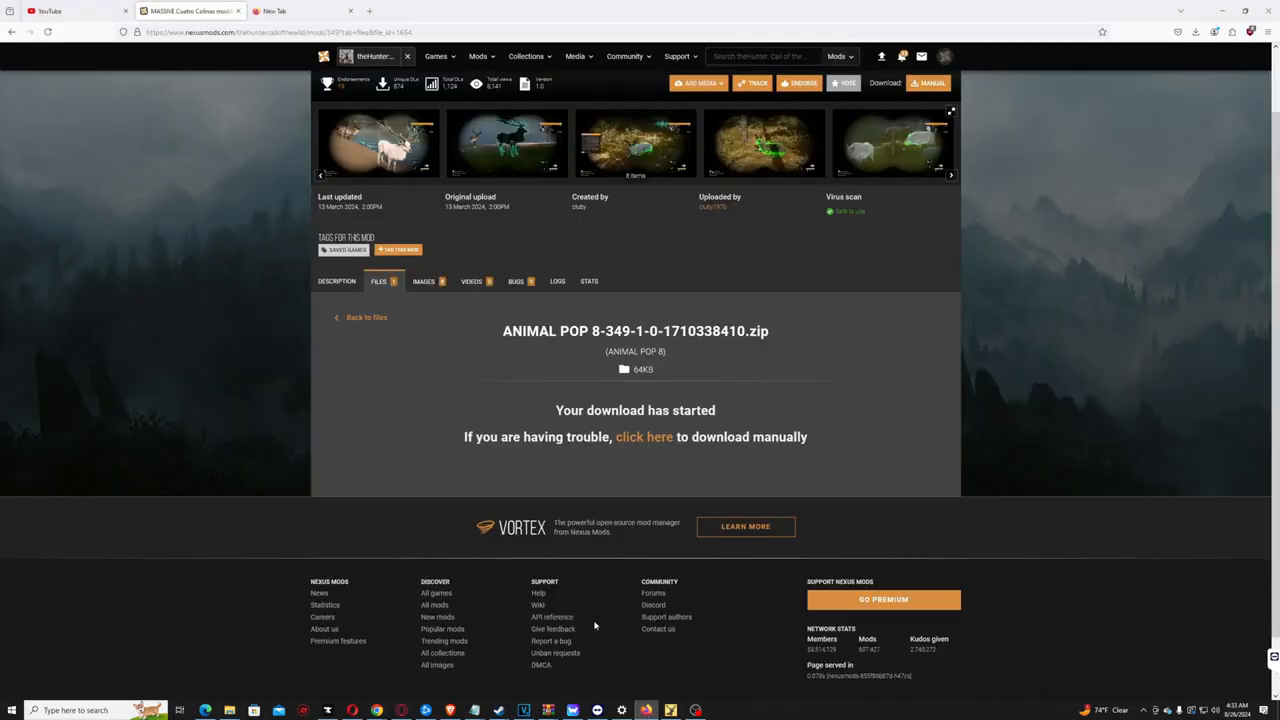
Revisit the animal pop file list, then bring up the High Caliber Weapon Pack mod's Files
{"action": "left_click", "coordinate": [366, 316]}
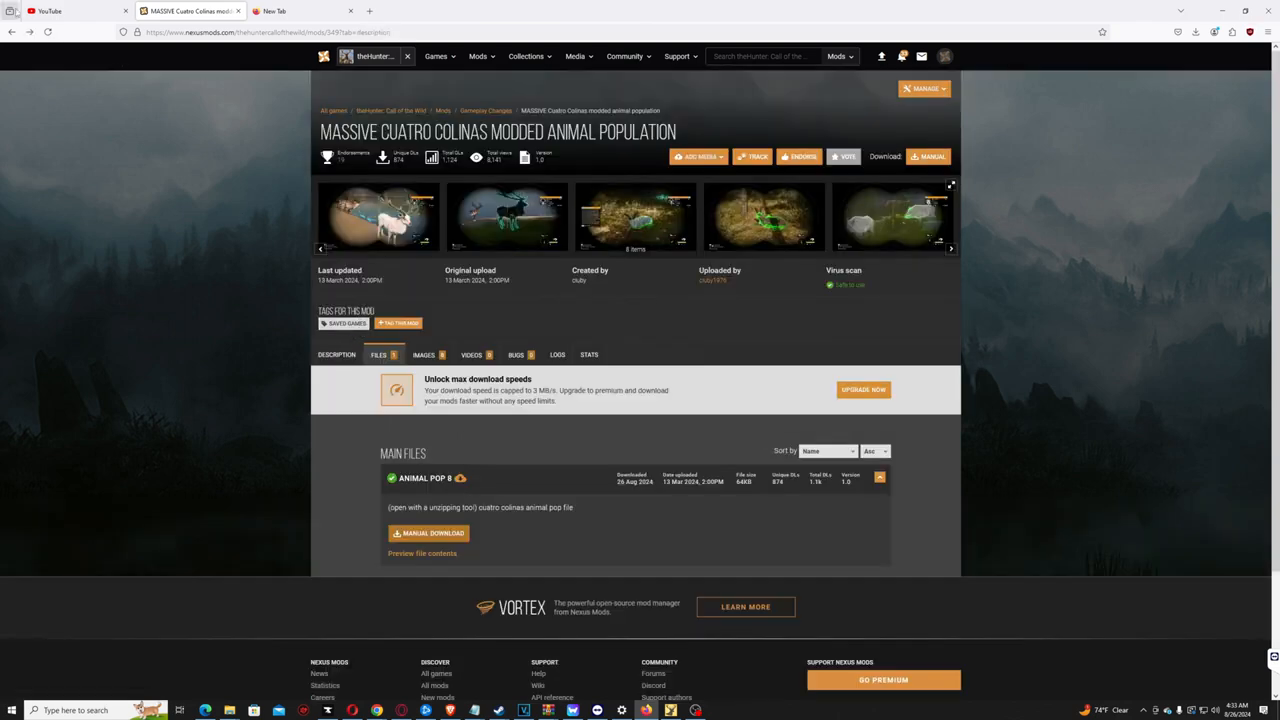
{"action": "left_click", "coordinate": [428, 532]}
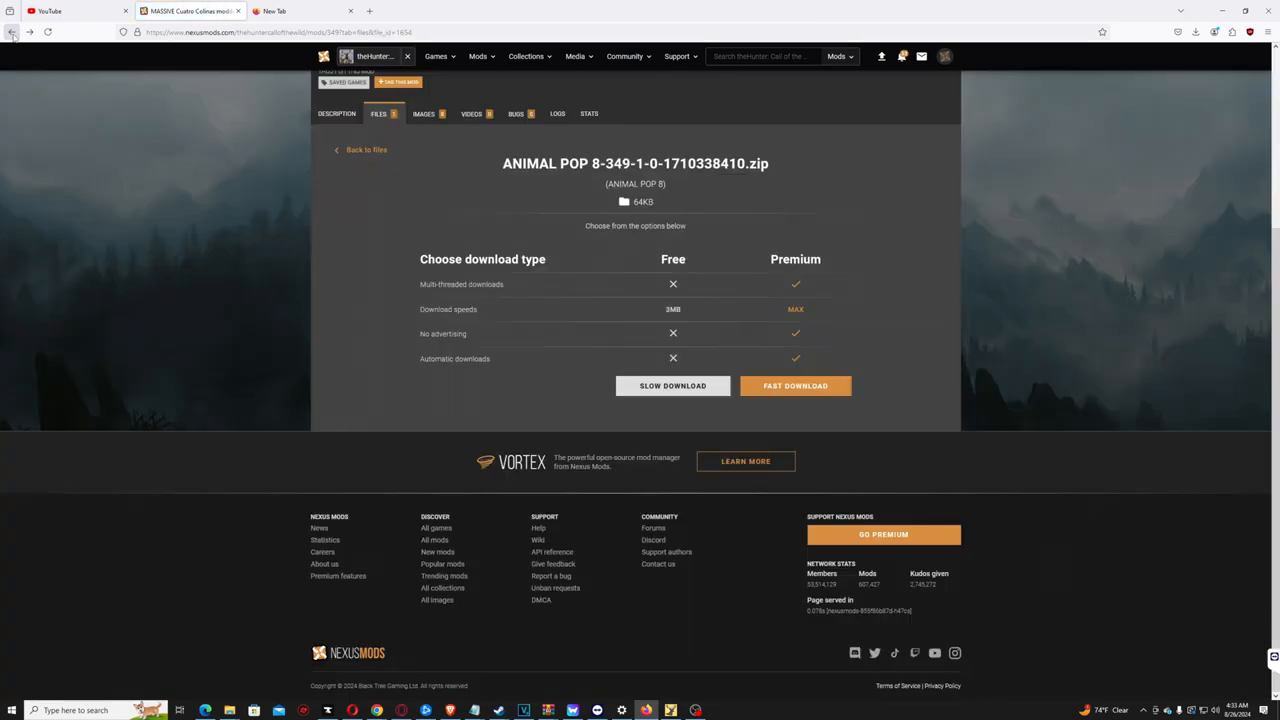
{"action": "left_click", "coordinate": [12, 32]}
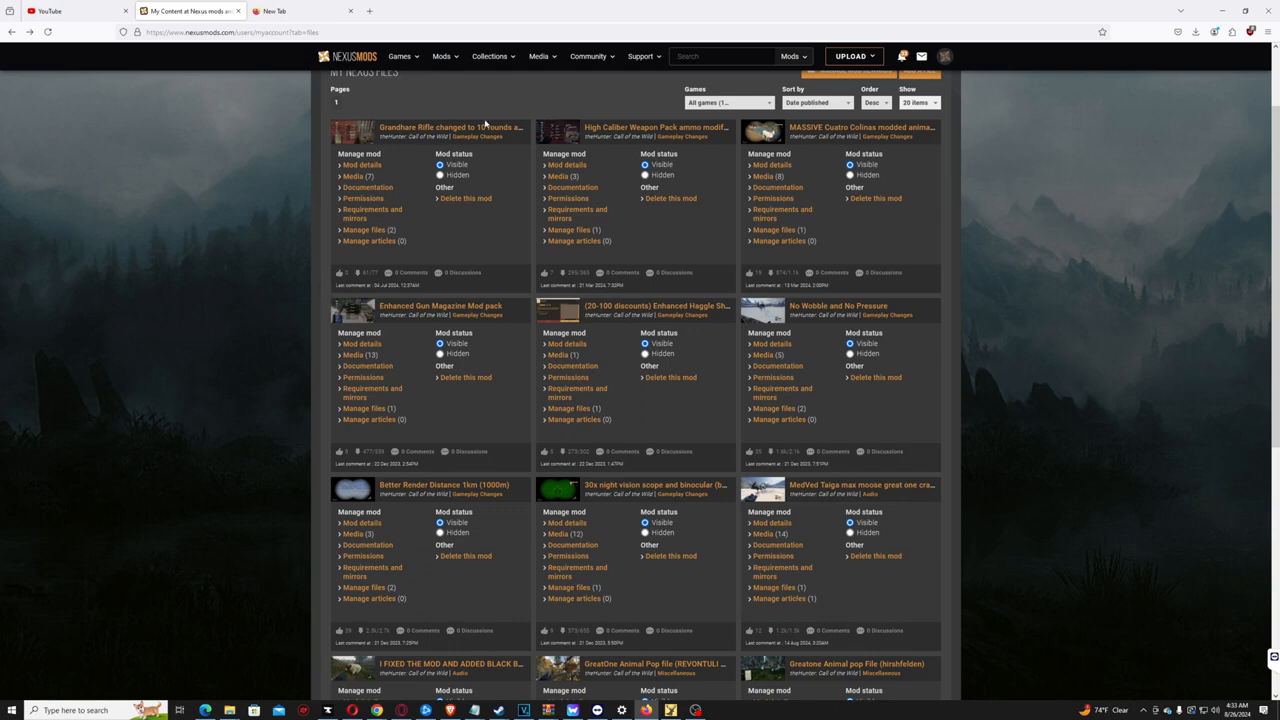
{"action": "left_click", "coordinate": [656, 128]}
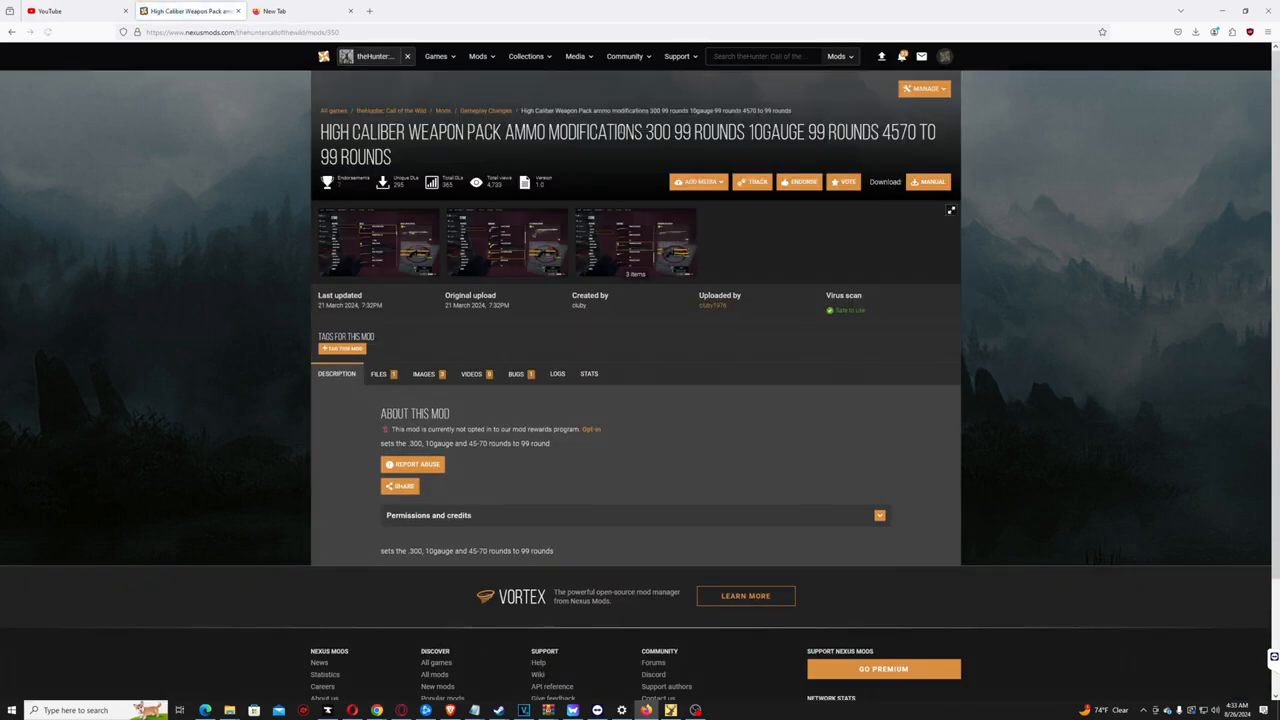
{"action": "left_click", "coordinate": [378, 374]}
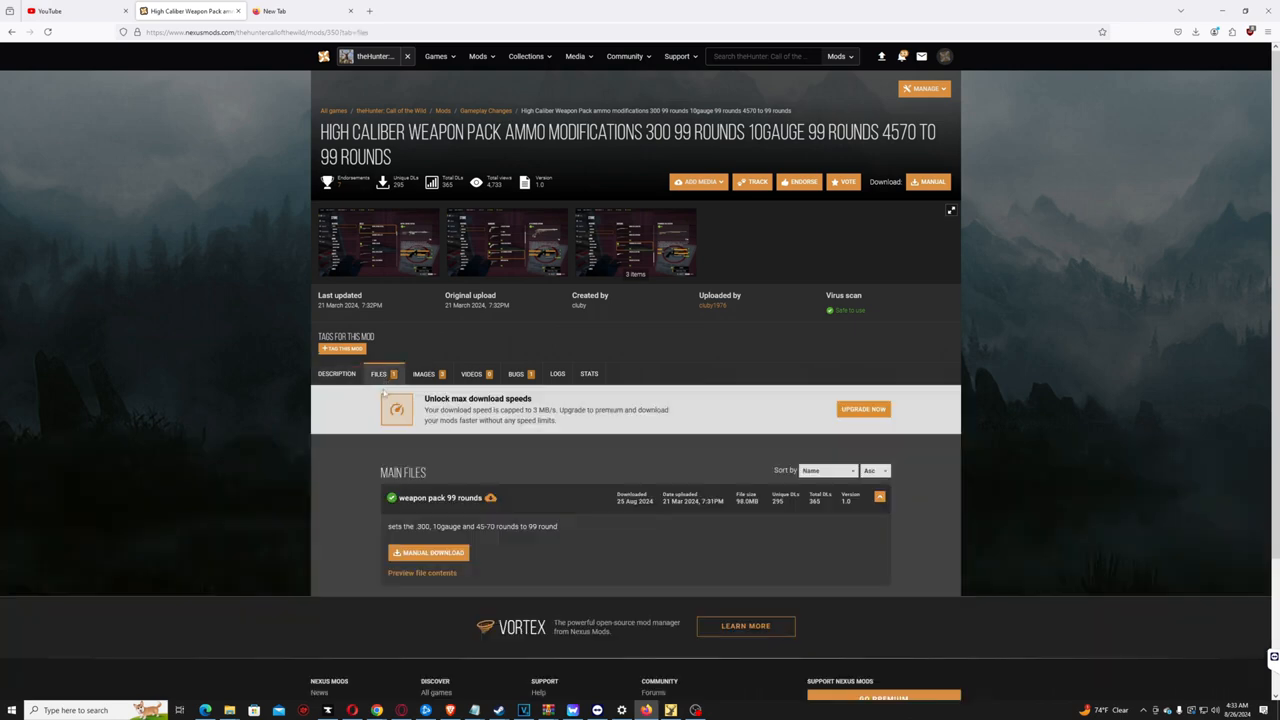
Preview the weapon pack's dropzone contents, then start its manual Slow Download
{"action": "left_click", "coordinate": [420, 572]}
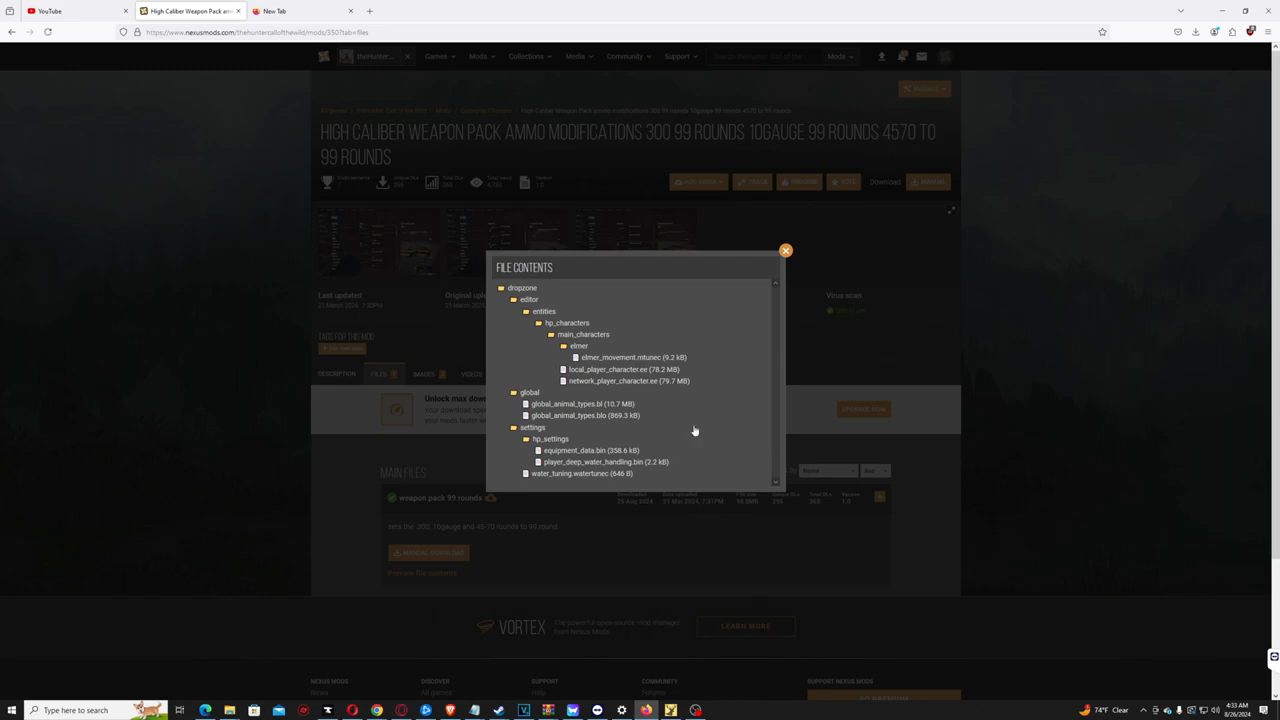
{"action": "left_click", "coordinate": [784, 250]}
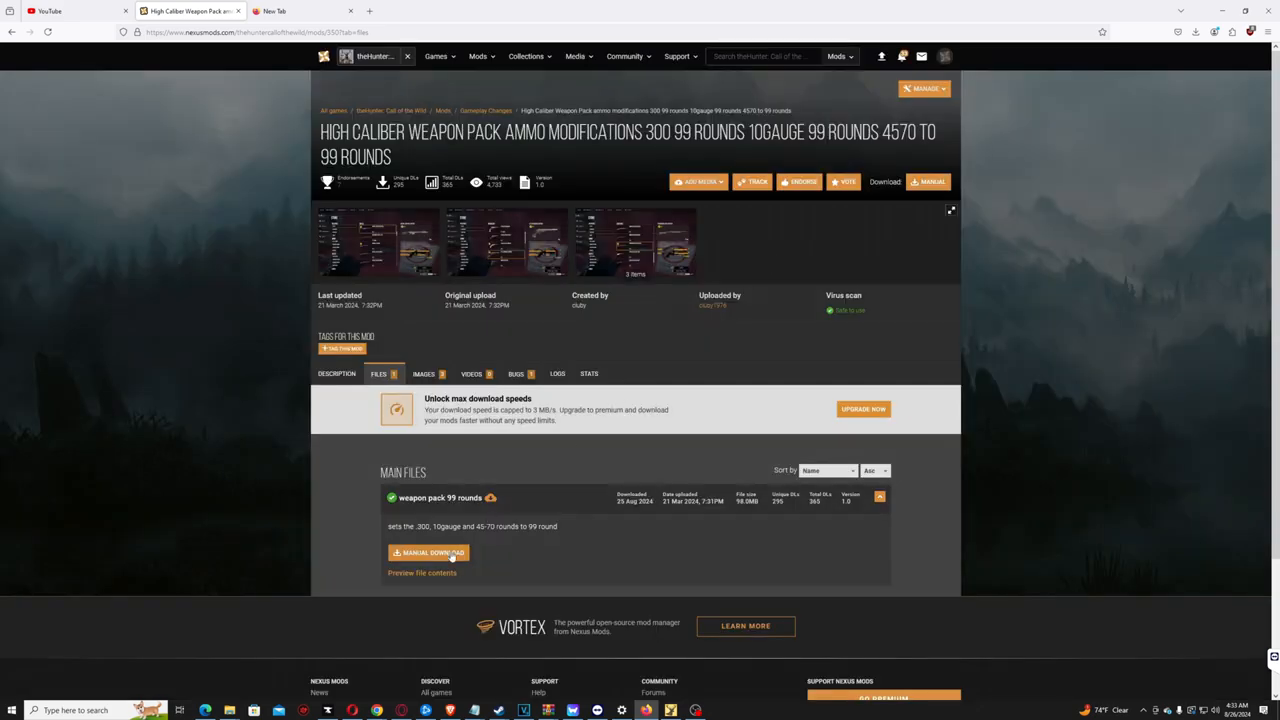
{"action": "left_click", "coordinate": [428, 552]}
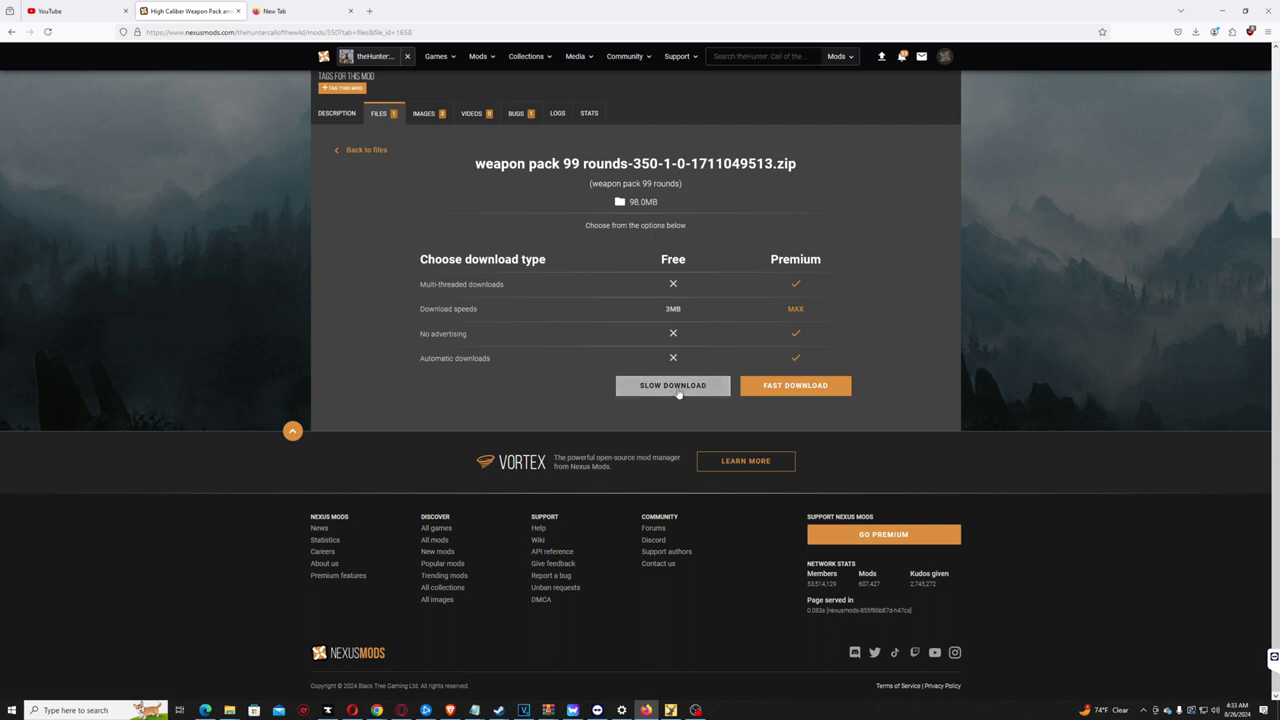
{"action": "left_click", "coordinate": [672, 384]}
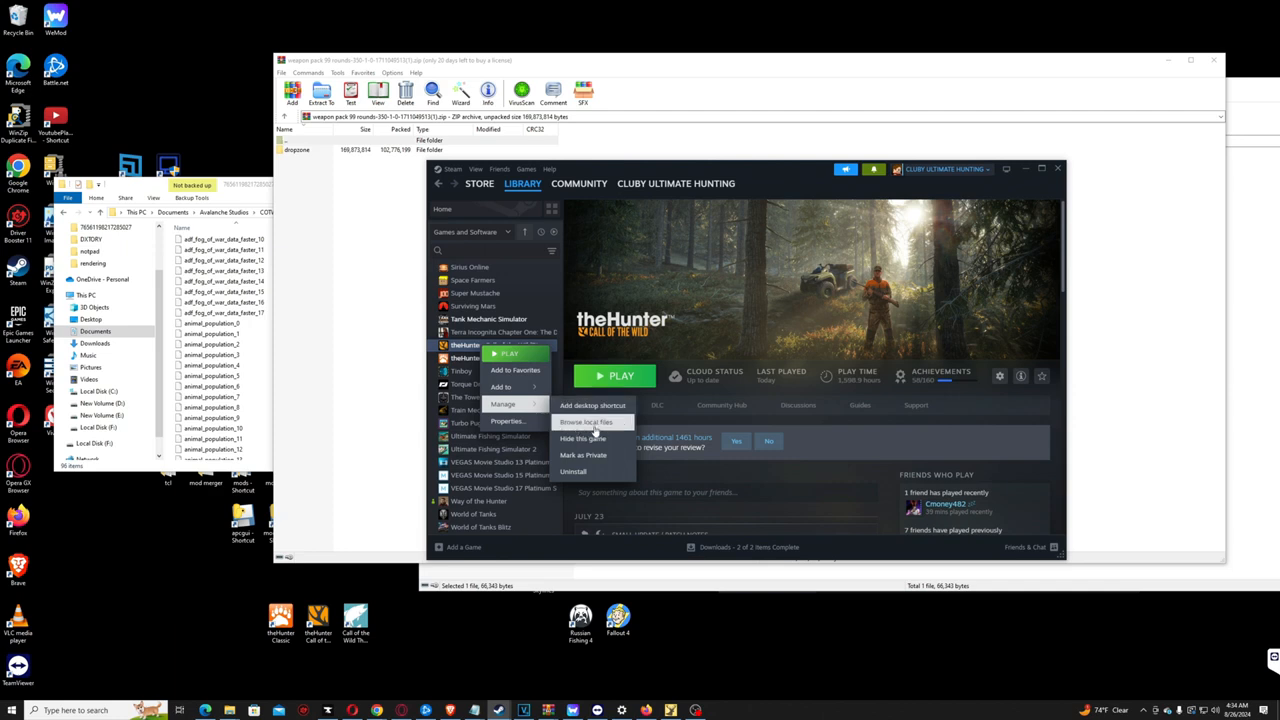
{"action": "mouse_move", "coordinate": [584, 430]}
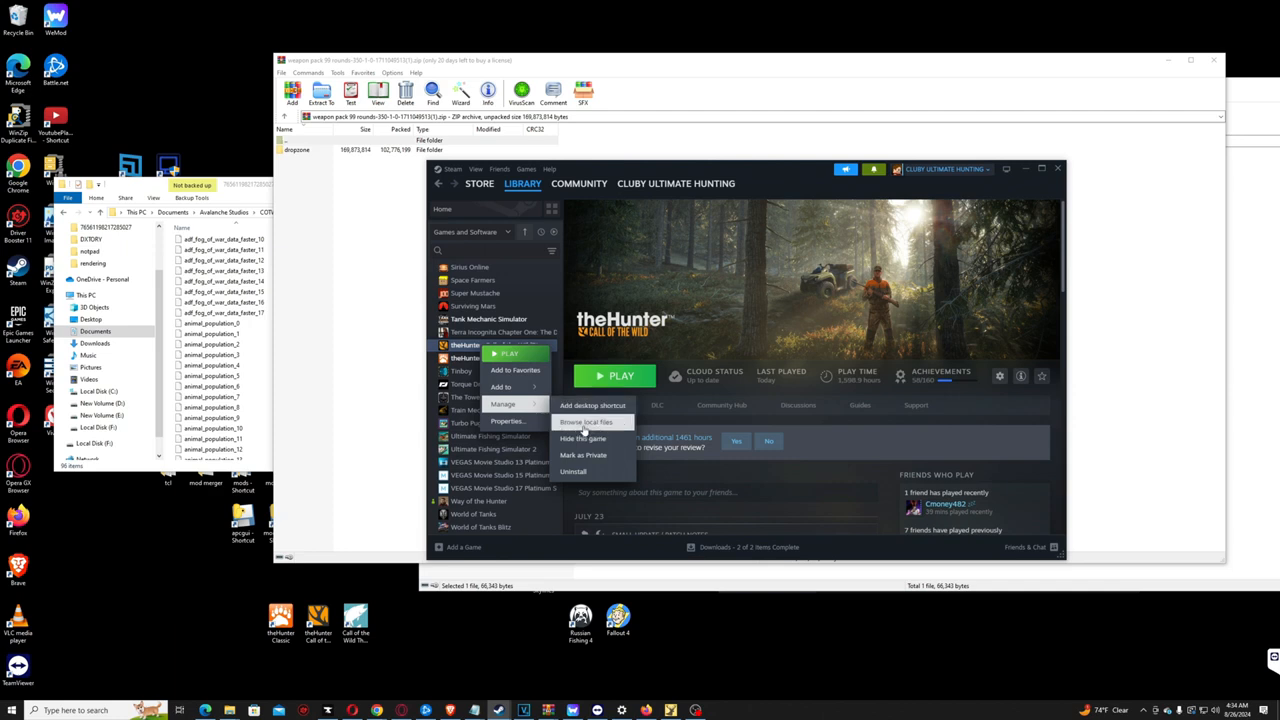
Browse the game's local files from Steam and drop the dropzone folder into the install folder
{"action": "left_click", "coordinate": [584, 420]}
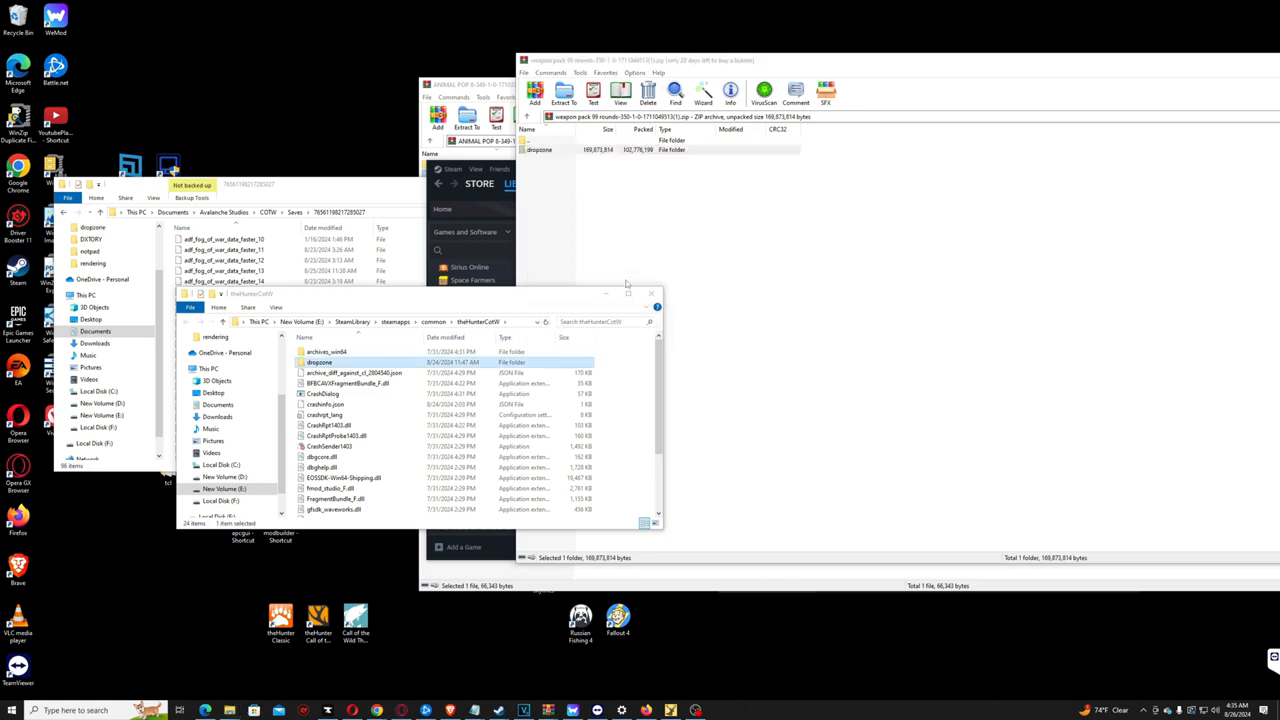
{"action": "mouse_move", "coordinate": [1050, 180]}
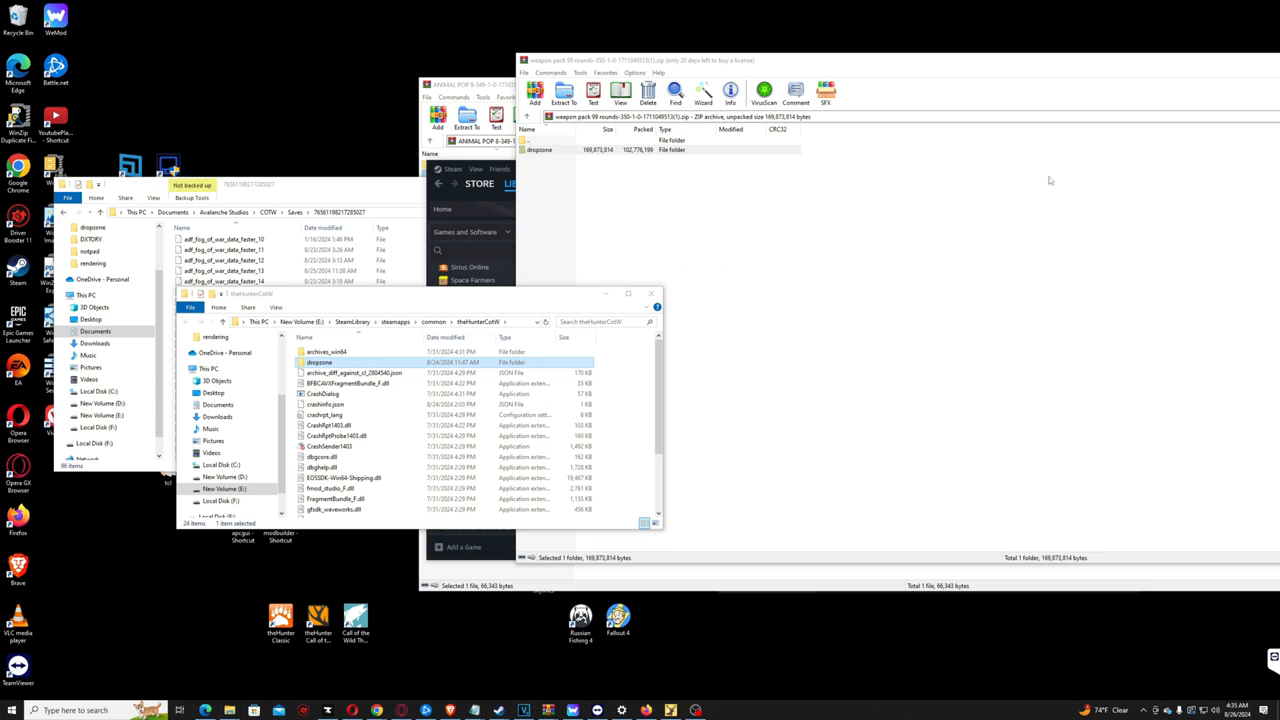
{"action": "left_click", "coordinate": [1100, 72]}
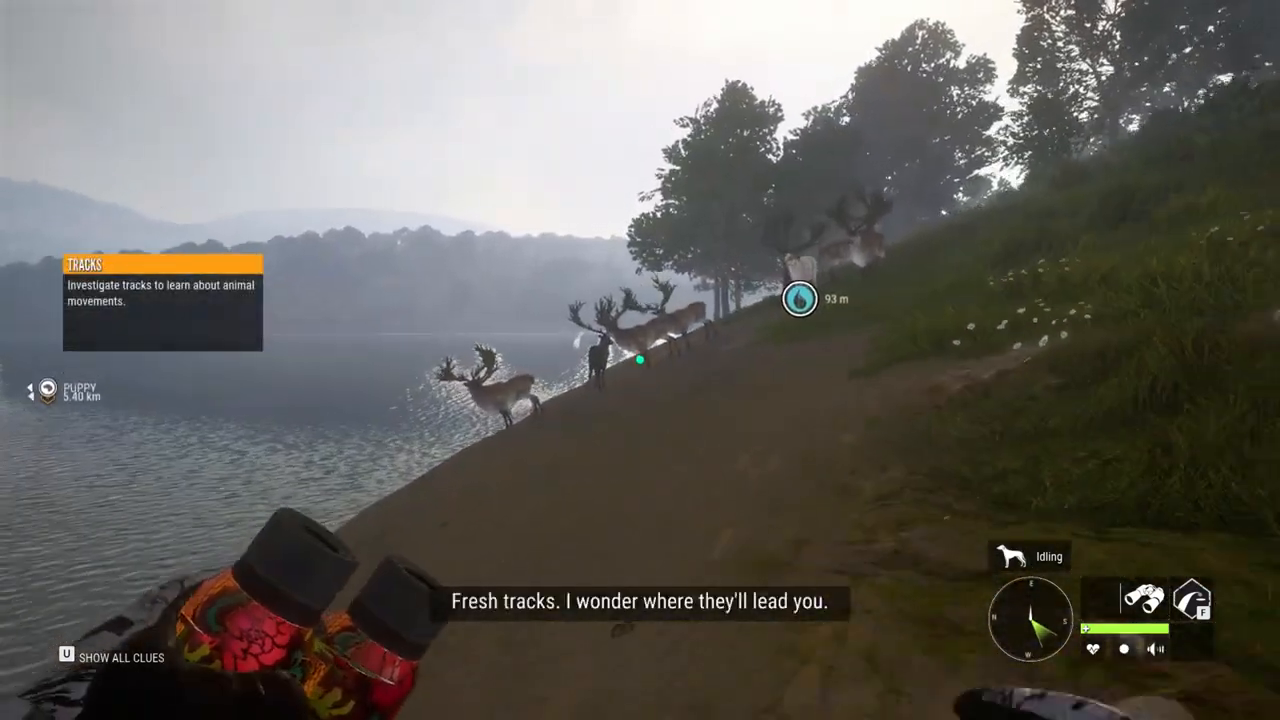
{"action": "mouse_move", "coordinate": [640, 360]}
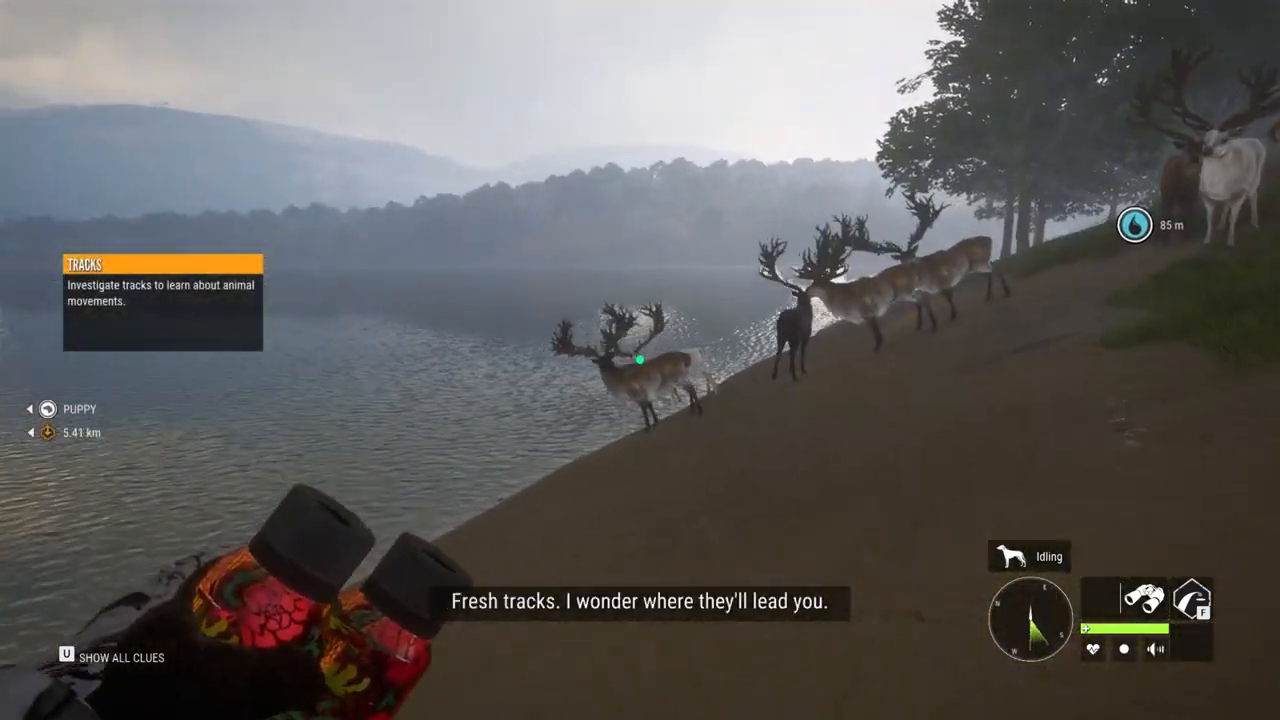
{"action": "mouse_move", "coordinate": [640, 360]}
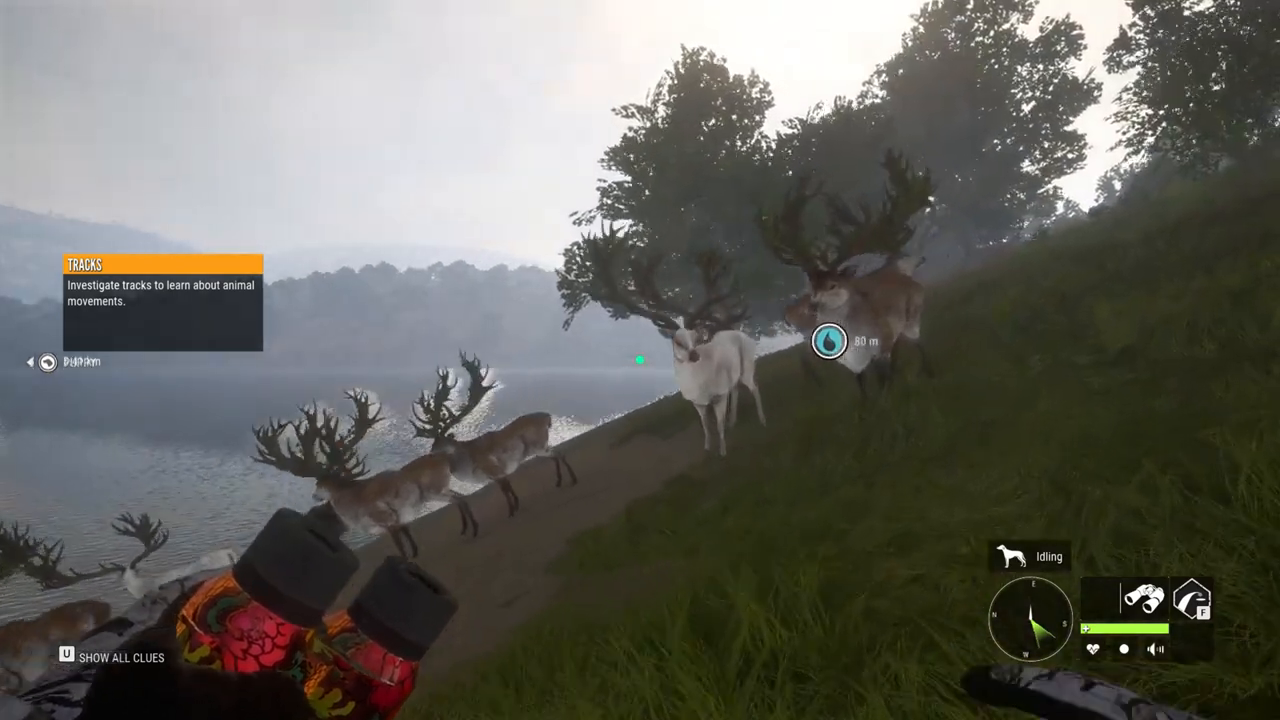
{"action": "mouse_move", "coordinate": [640, 360]}
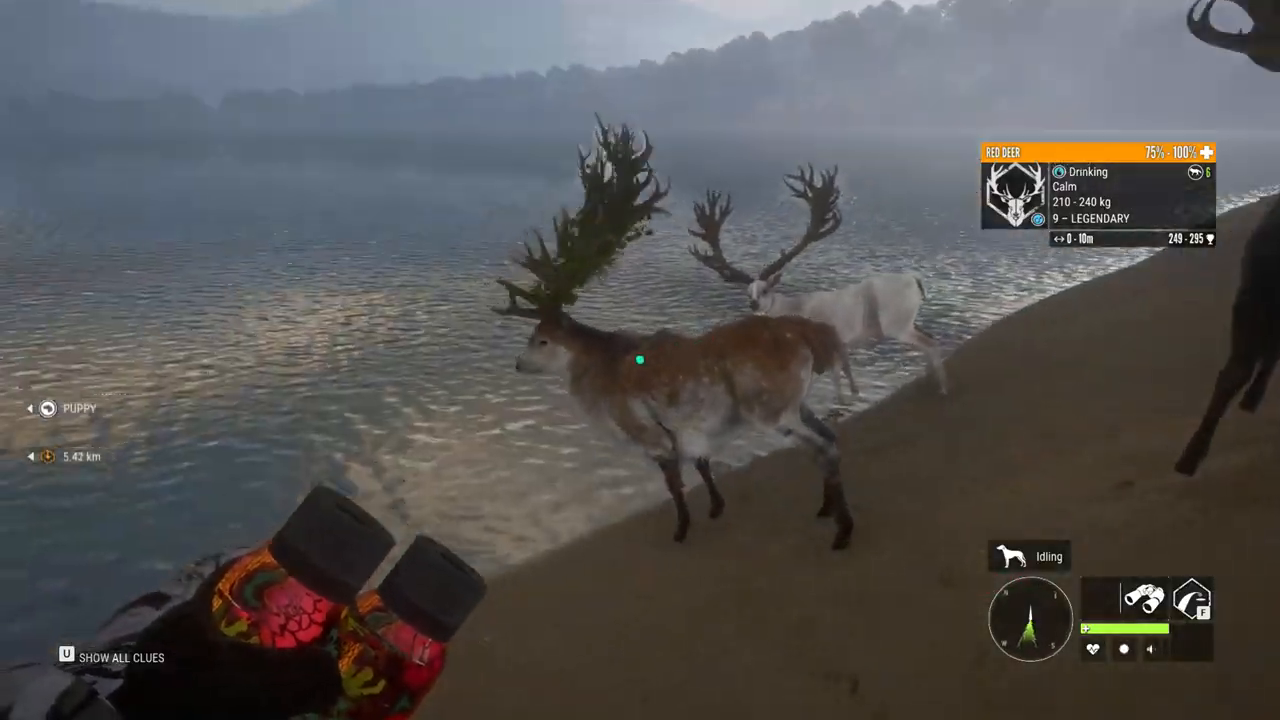
{"action": "mouse_move", "coordinate": [640, 360]}
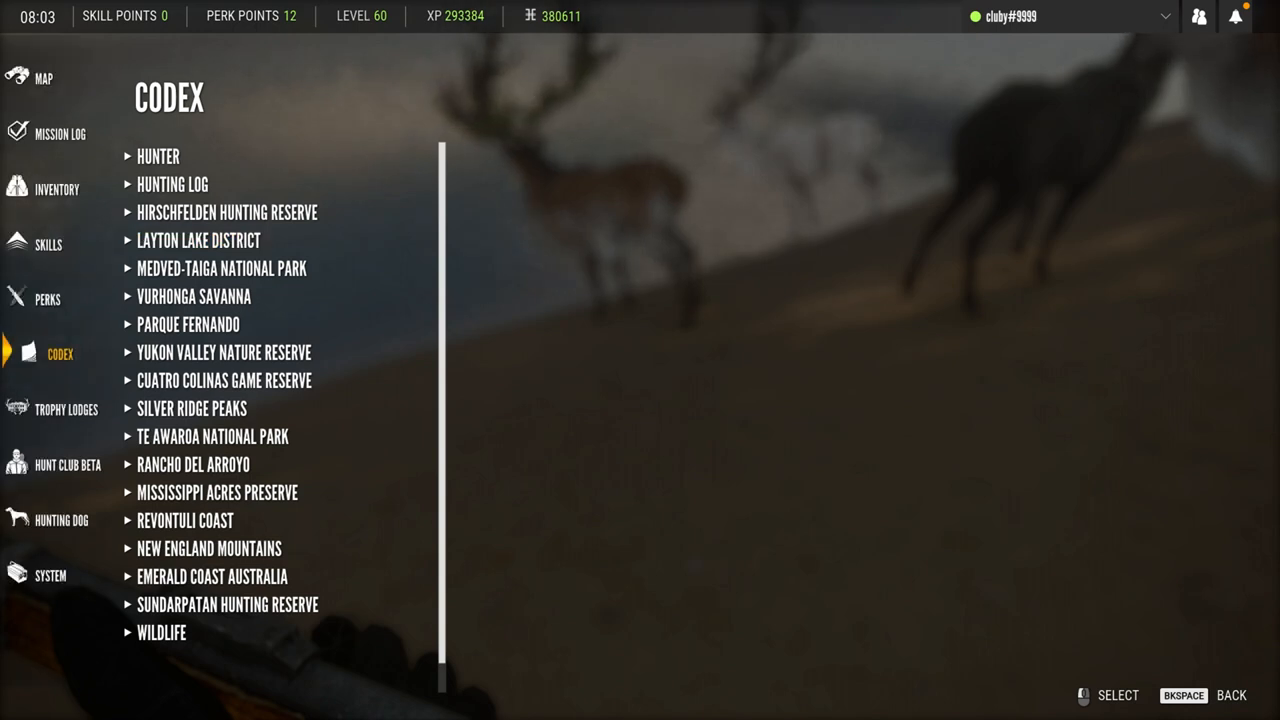
Check the rifle's 10-round magazine in the inventory, then fire repeatedly at the lakeside deer herd
{"action": "left_click", "coordinate": [56, 188]}
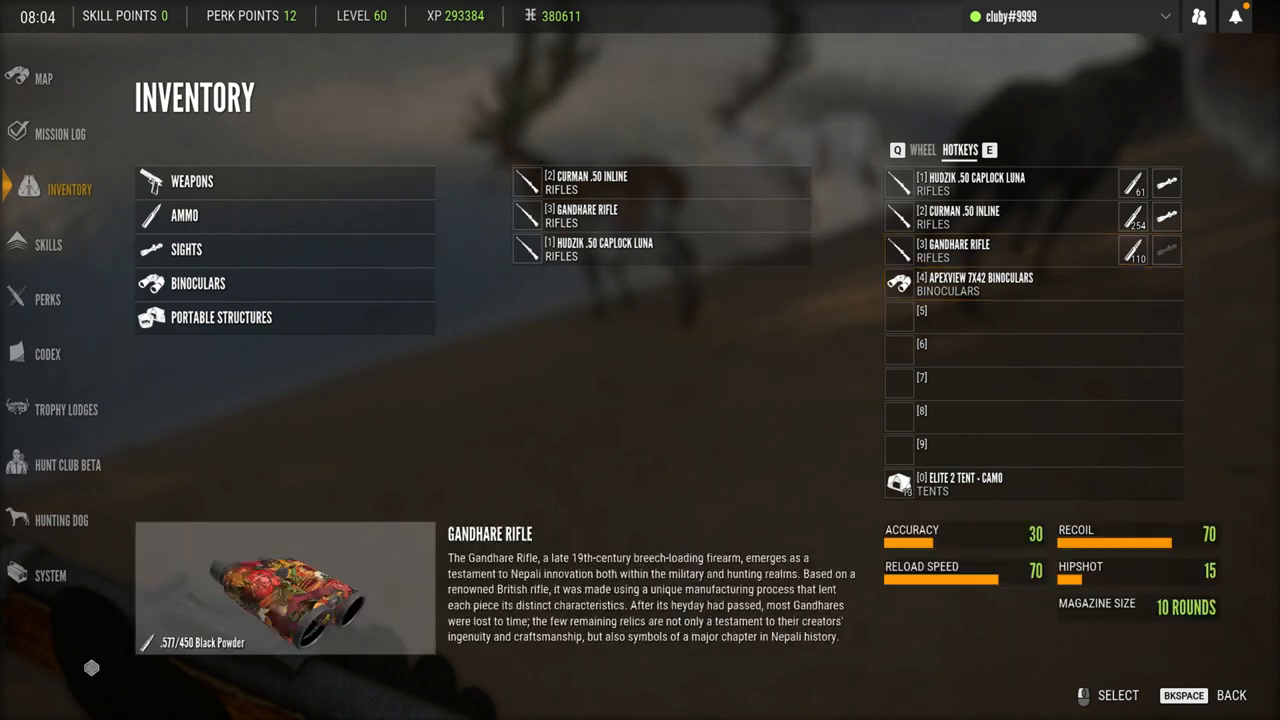
{"action": "key", "text": "Escape"}
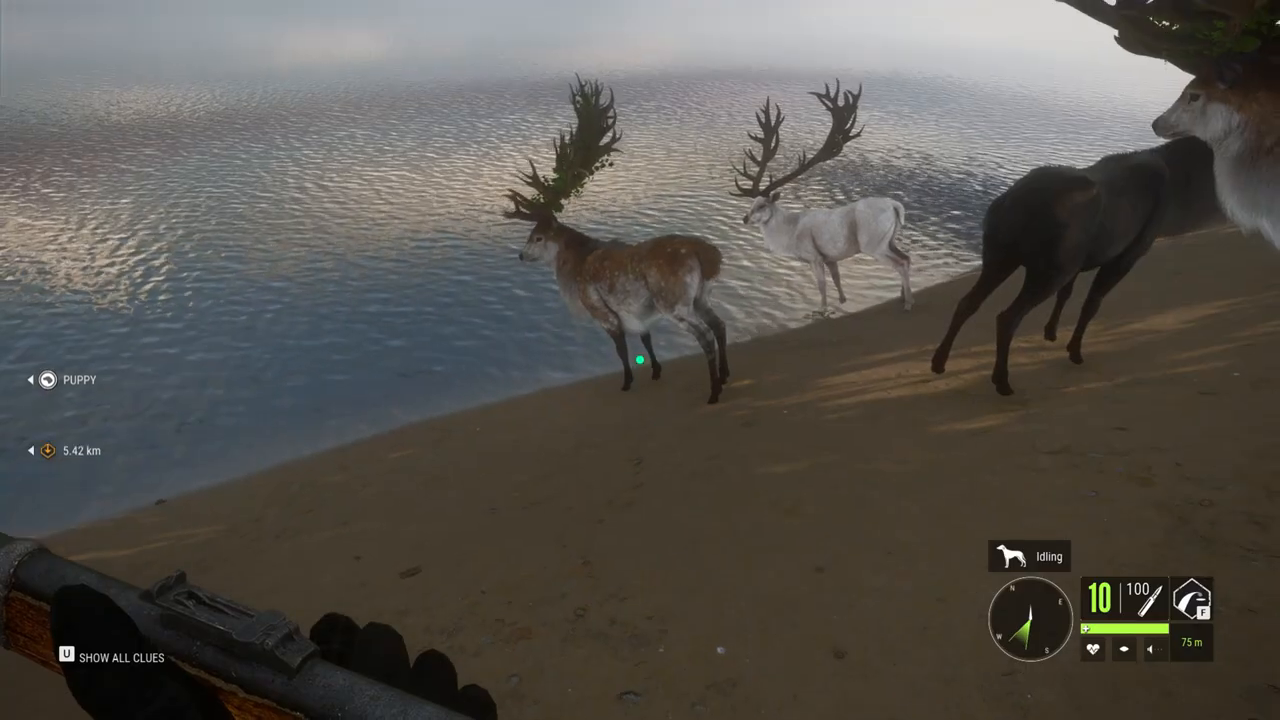
{"action": "left_click", "coordinate": [640, 360]}
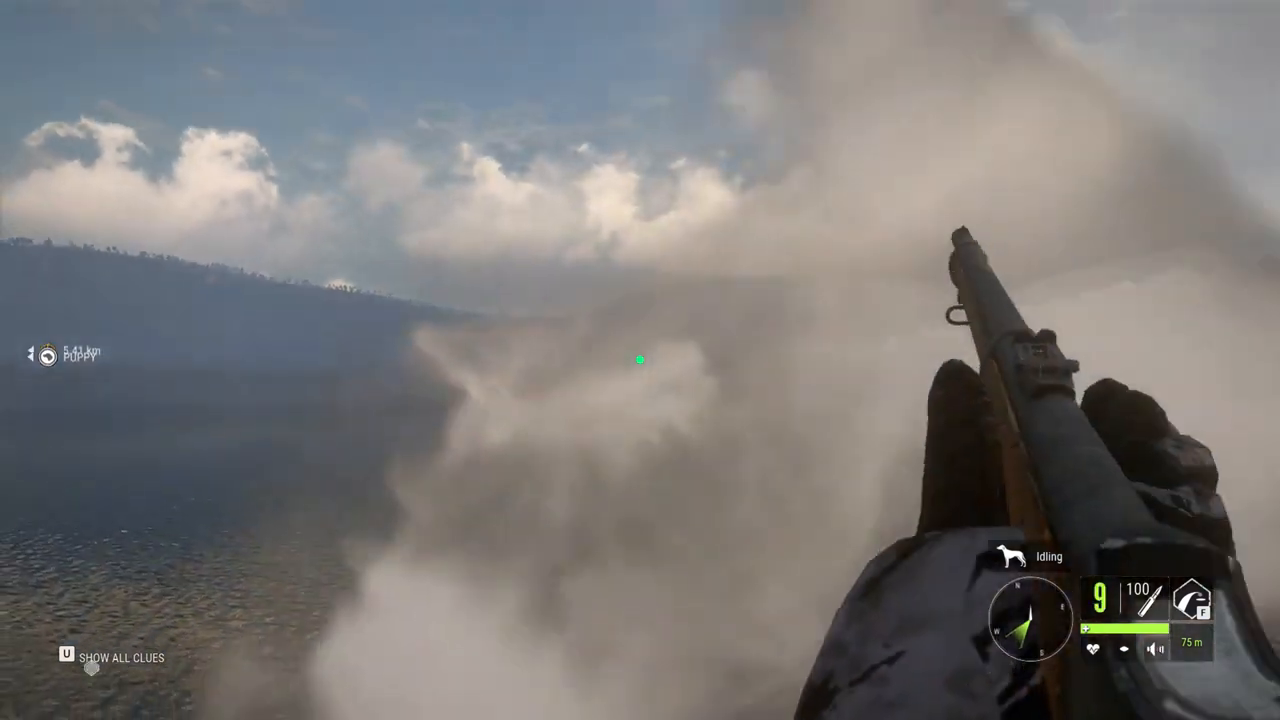
{"action": "left_click", "coordinate": [640, 360]}
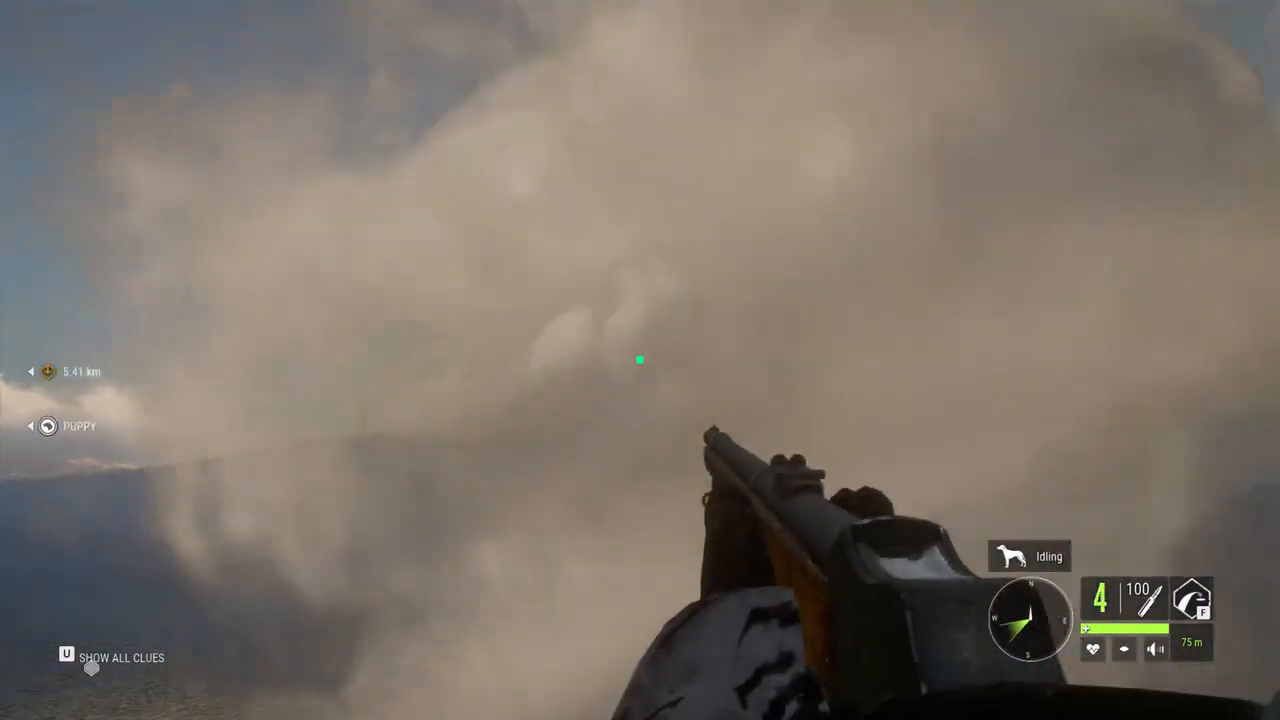
{"action": "left_click", "coordinate": [640, 360]}
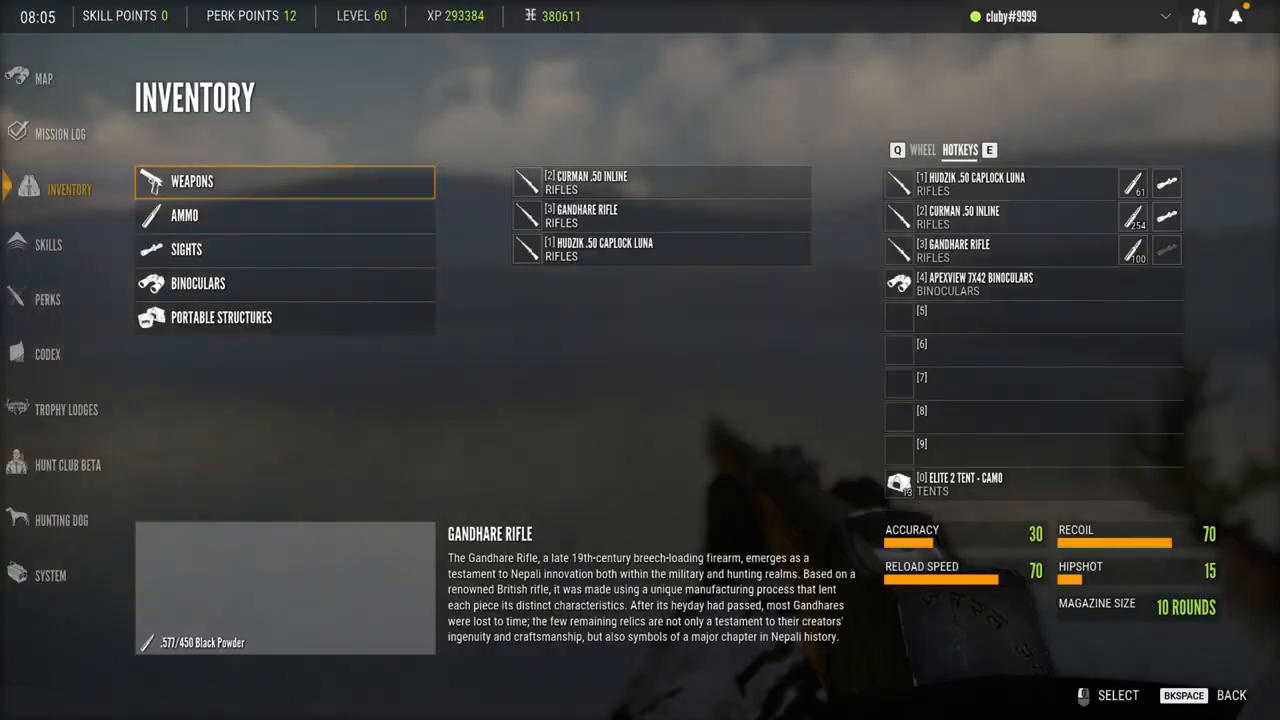
{"action": "key", "text": "Escape"}
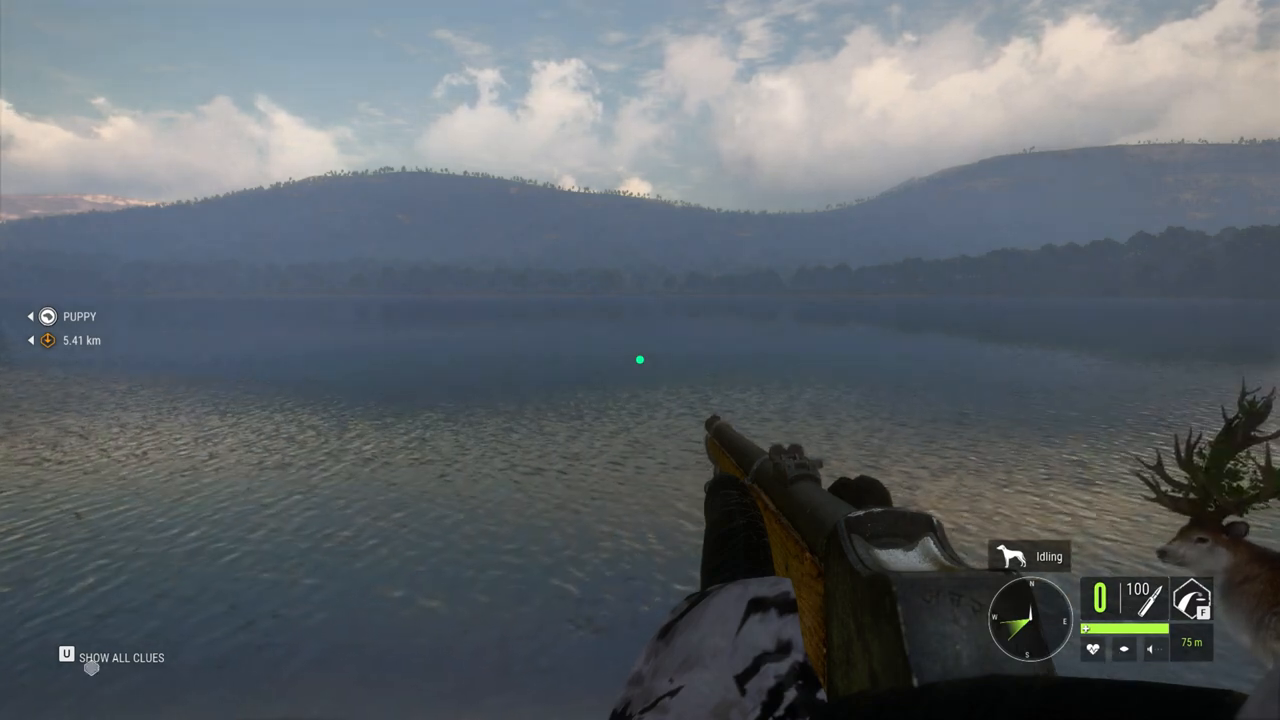